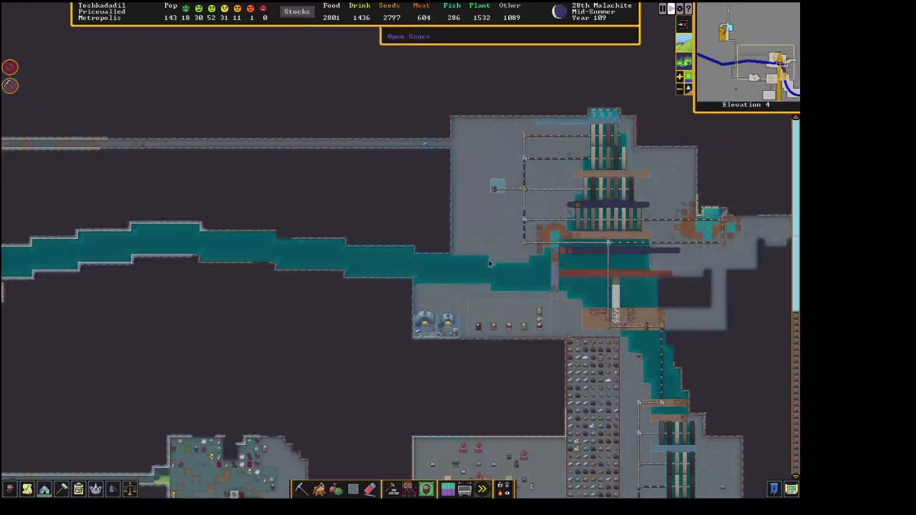
Scroll the map down toward the library level at elevation -38.
scroll("down", 3)
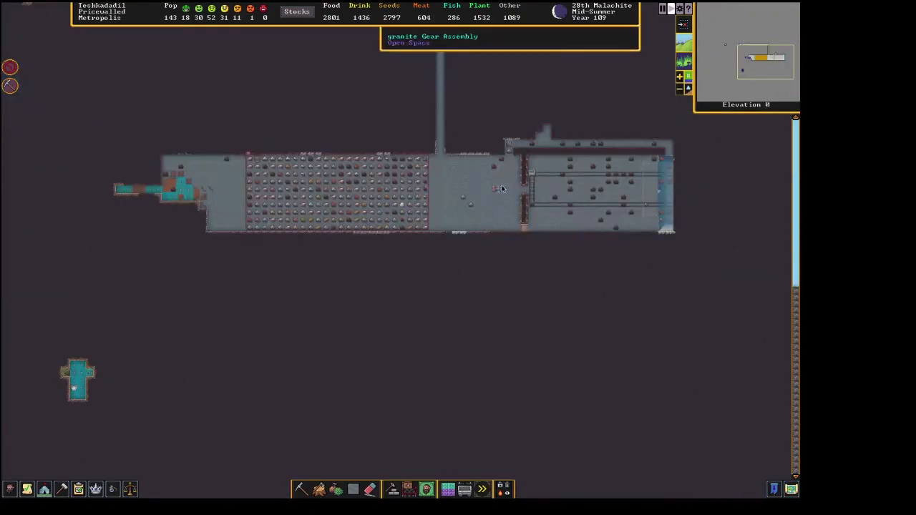
mouse_move(533, 179)
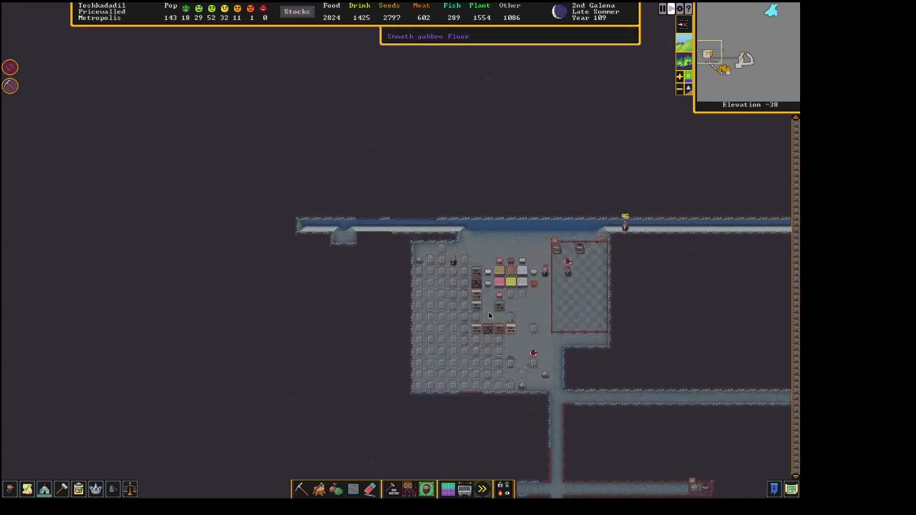
mouse_move(571, 349)
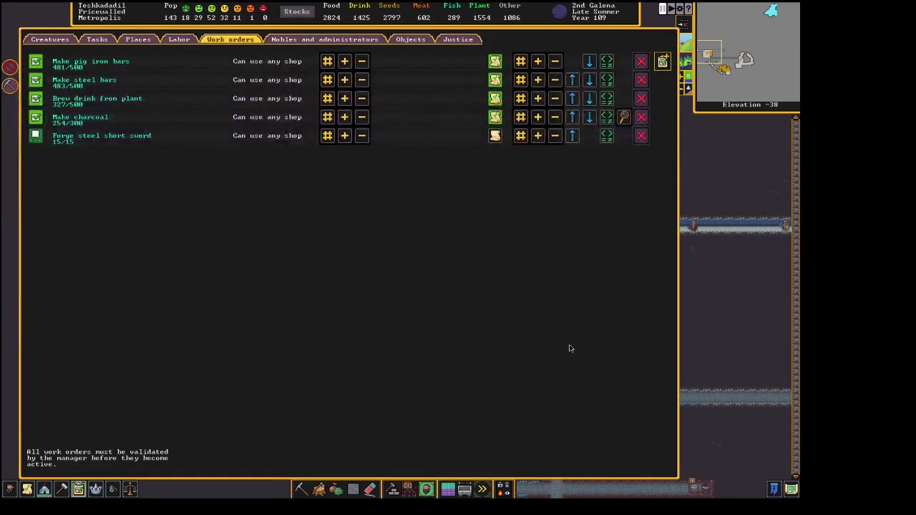
mouse_move(640, 61)
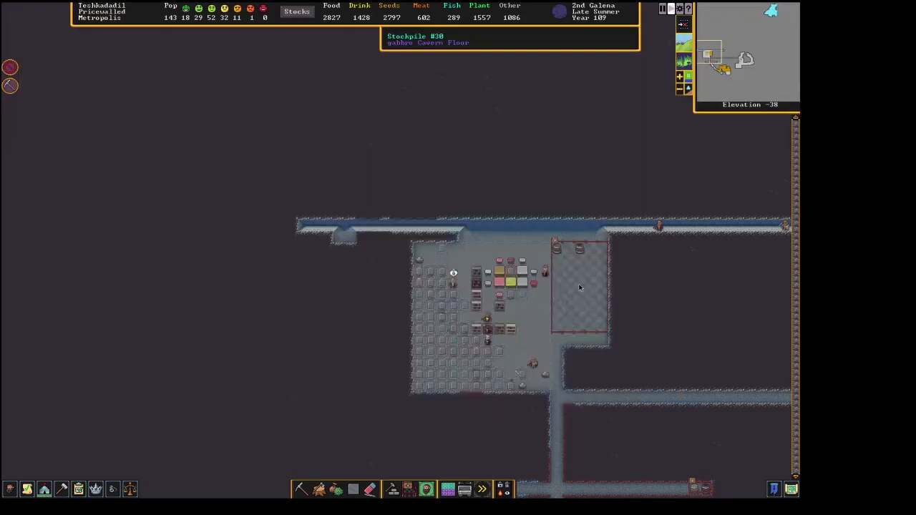
mouse_move(608, 305)
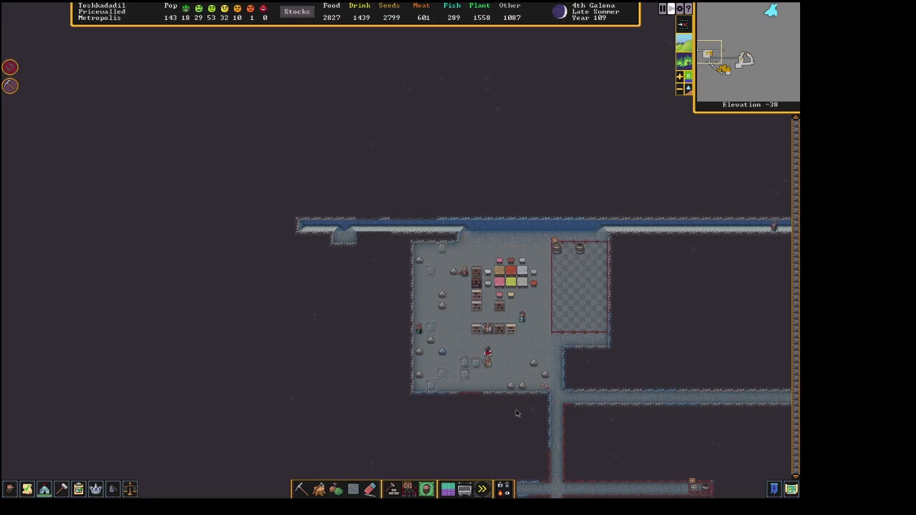
mouse_move(464, 235)
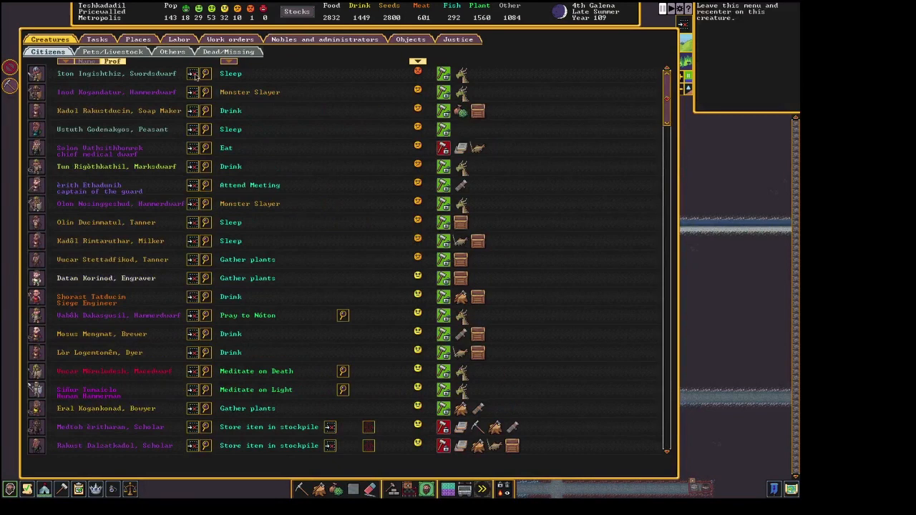
Close the citizens list and view the chief medical dwarf's profile.
key("Escape")
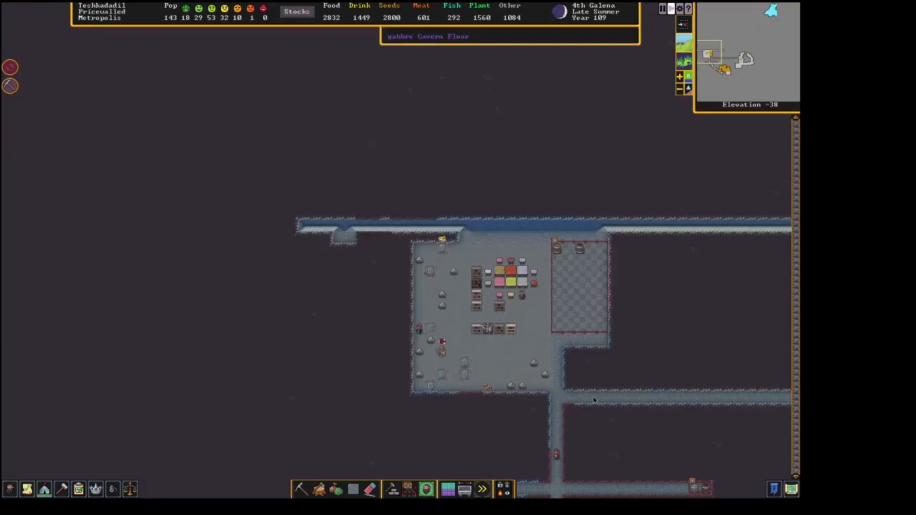
mouse_move(485, 362)
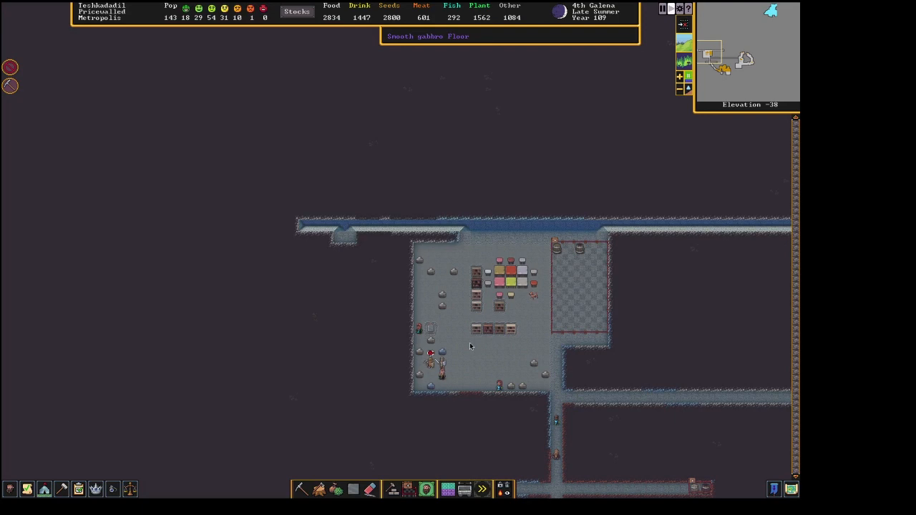
left_click(428, 364)
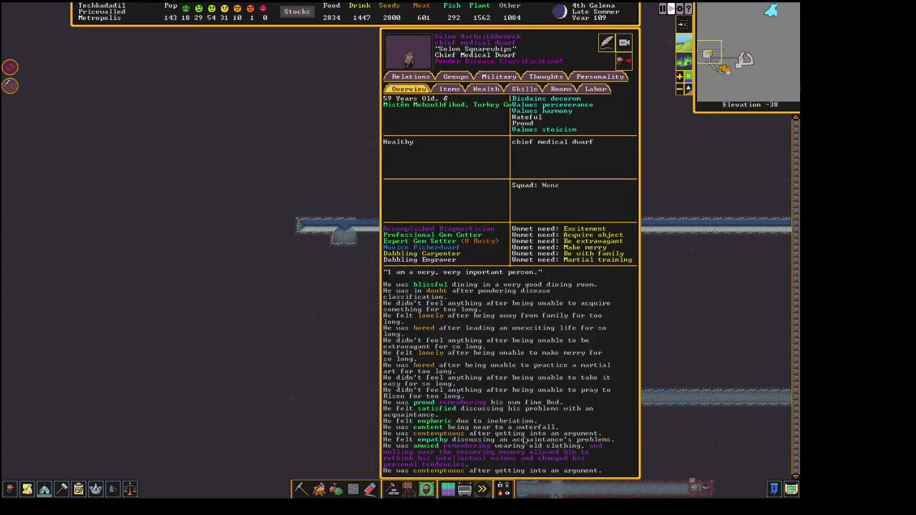
mouse_move(713, 311)
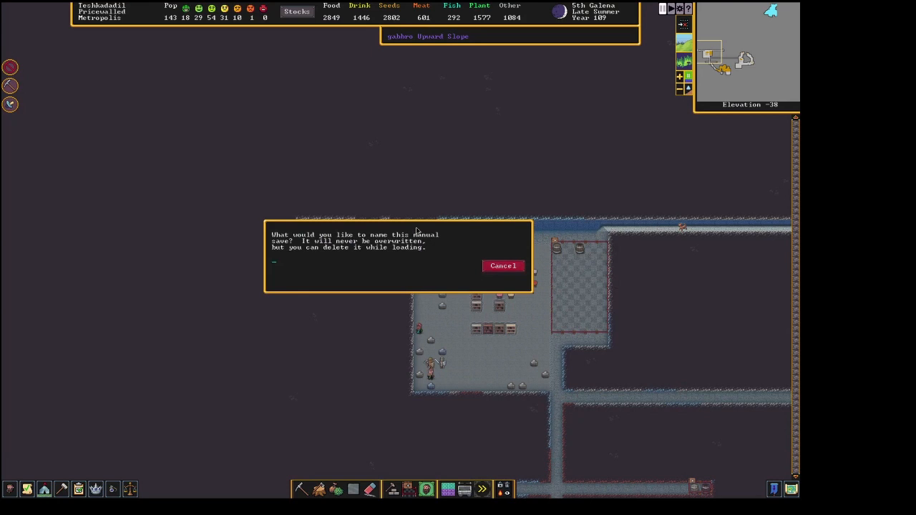
Enter 'canceling most orders for' as the manual save name.
type("canceling most")
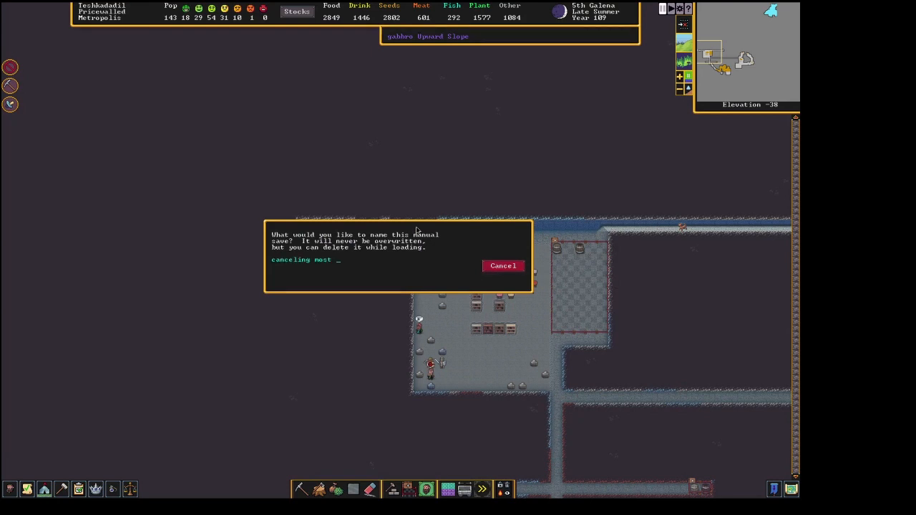
type("orders for")
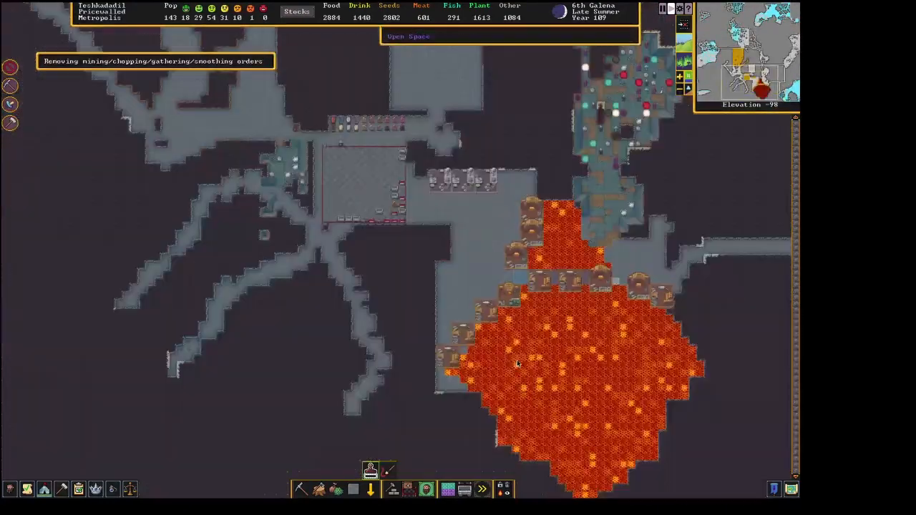
Review the list of dead awaiting memorial slabs at the stoneworker's workshop.
scroll("down", 3)
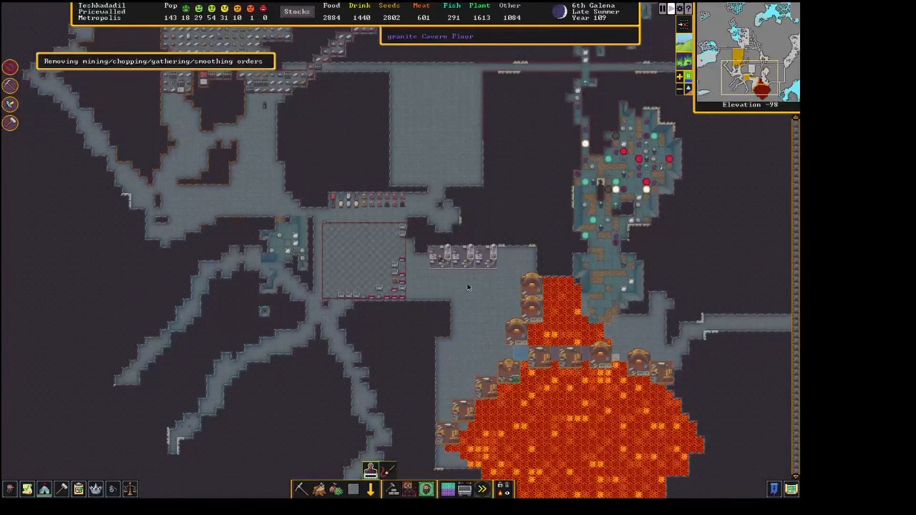
mouse_move(441, 268)
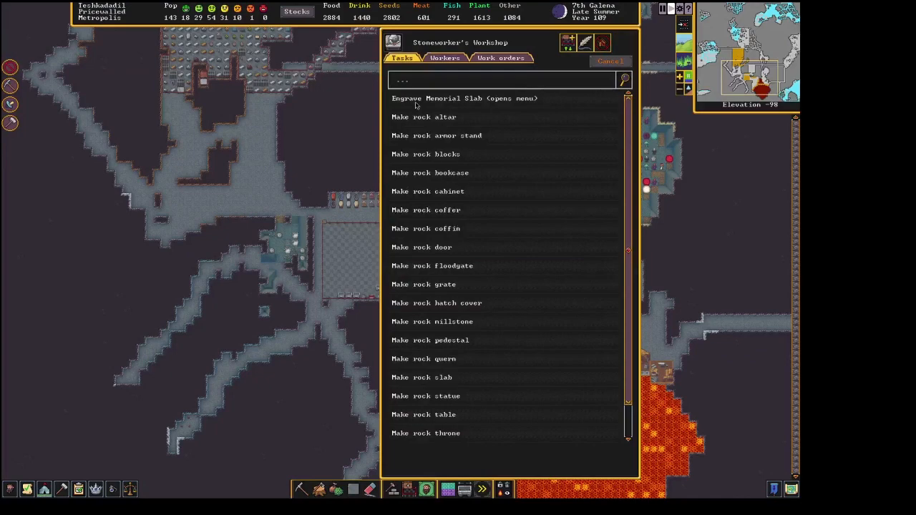
left_click(464, 98)
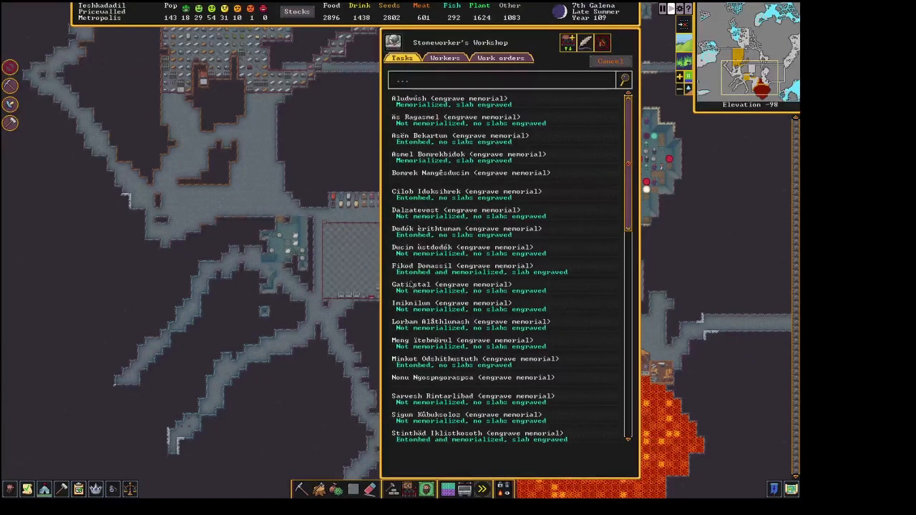
scroll("down", 3)
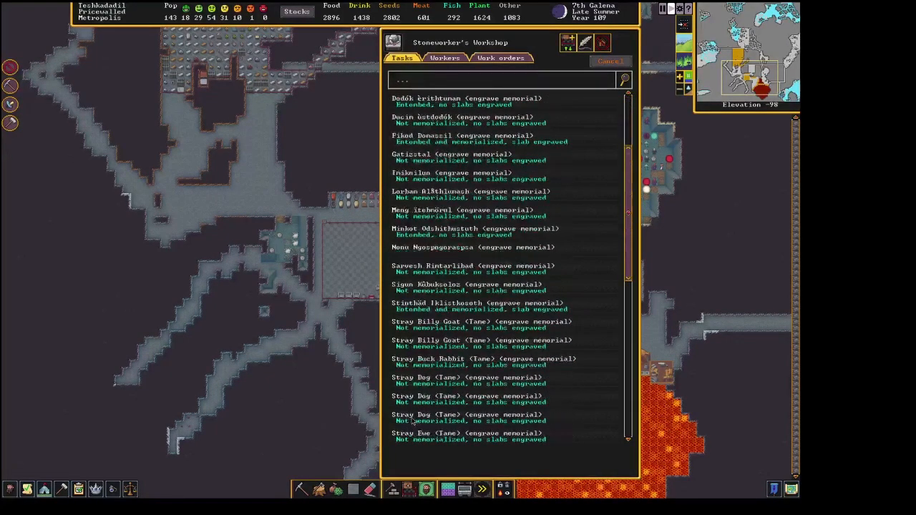
scroll("down", 3)
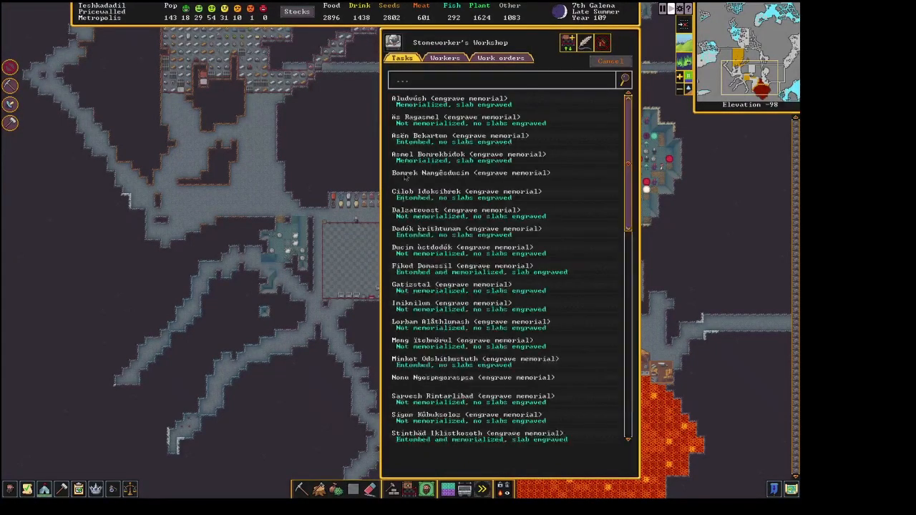
scroll("down", 3)
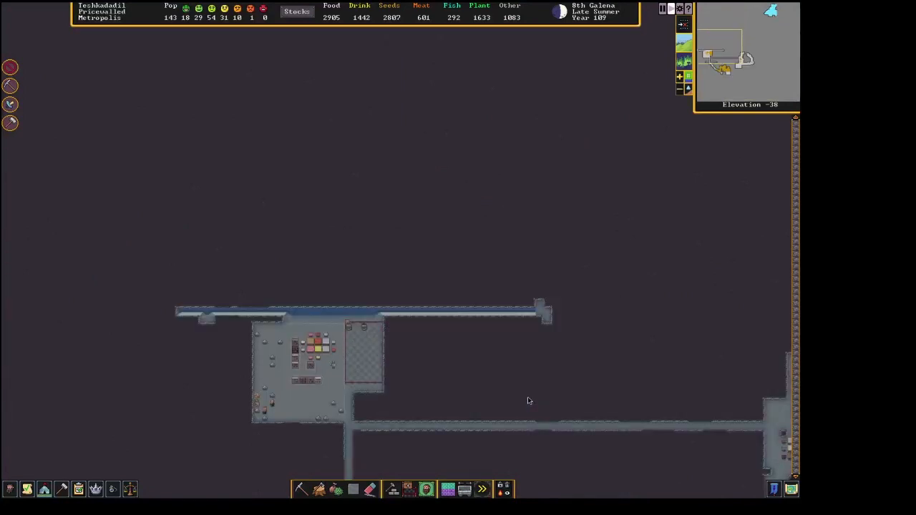
mouse_move(307, 386)
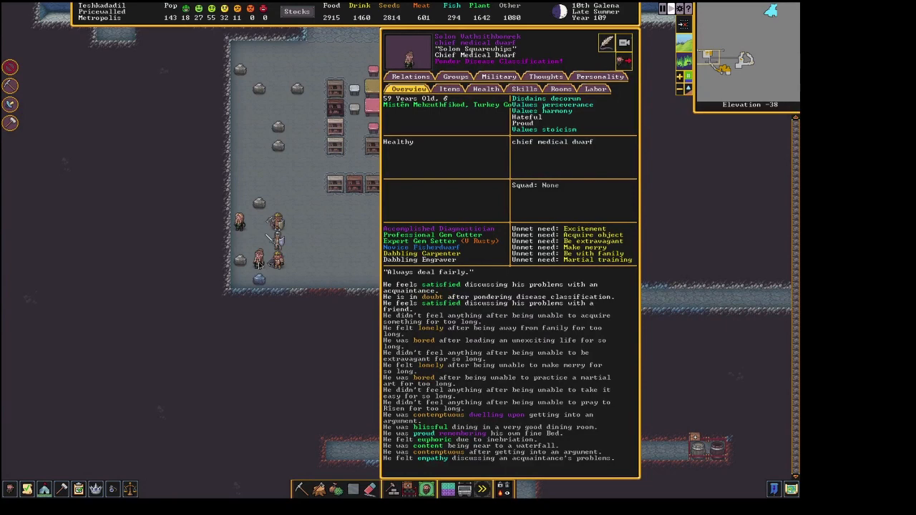
Close the dwarf's profile and bring up the fortress places list.
key("Escape")
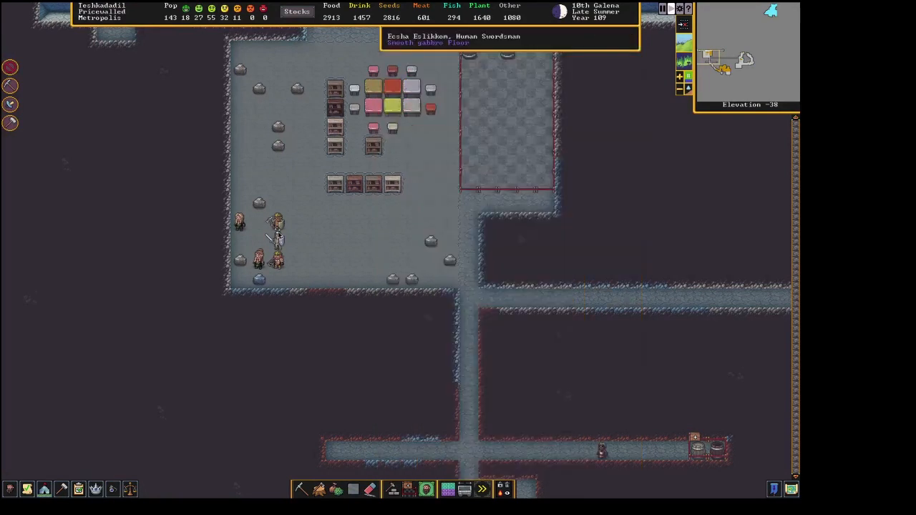
left_click(259, 245)
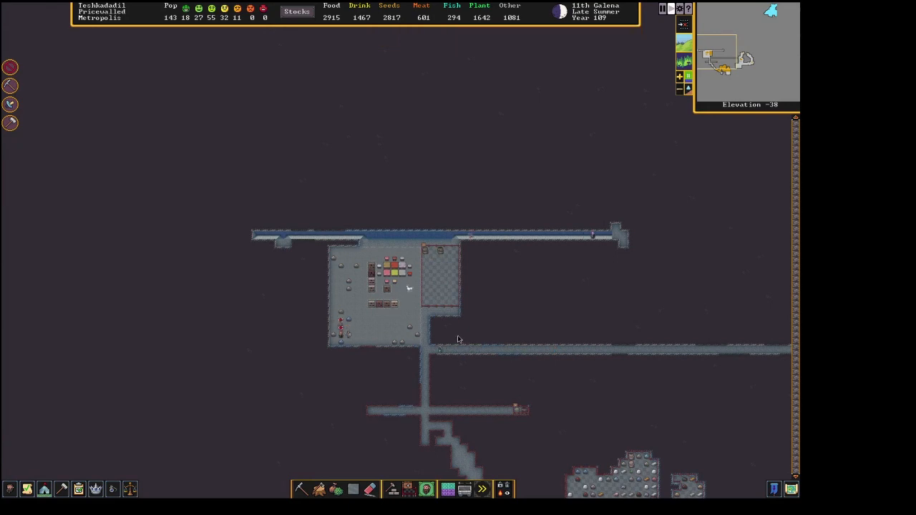
mouse_move(27, 489)
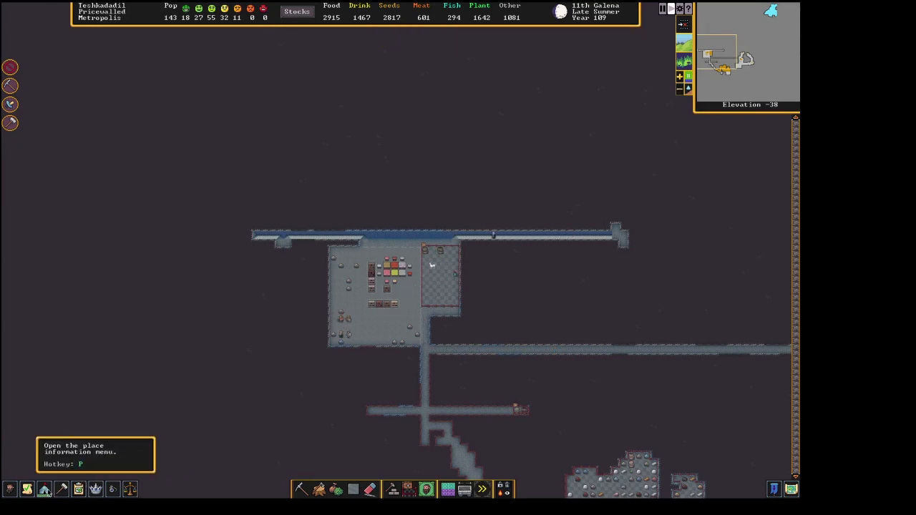
key("p")
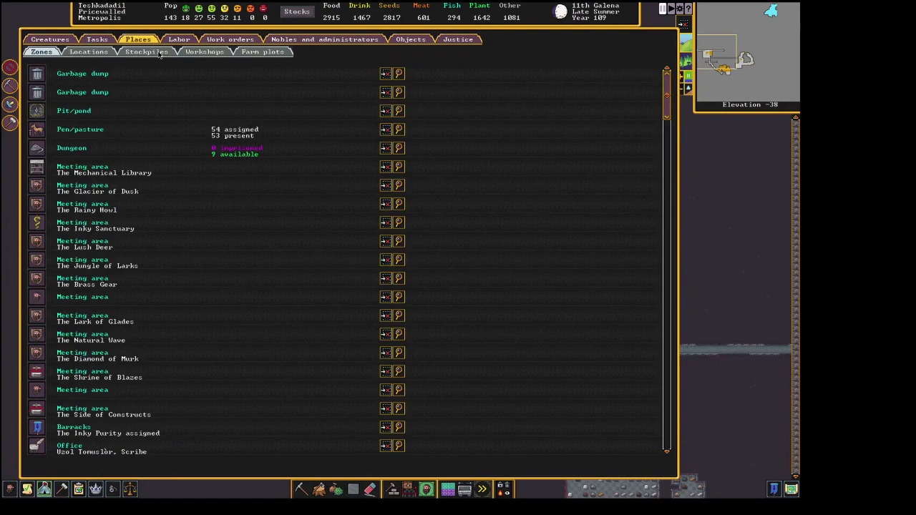
Browse stockpiles, jump to Stockpile #19, then open the large stockpile's settings.
left_click(146, 52)
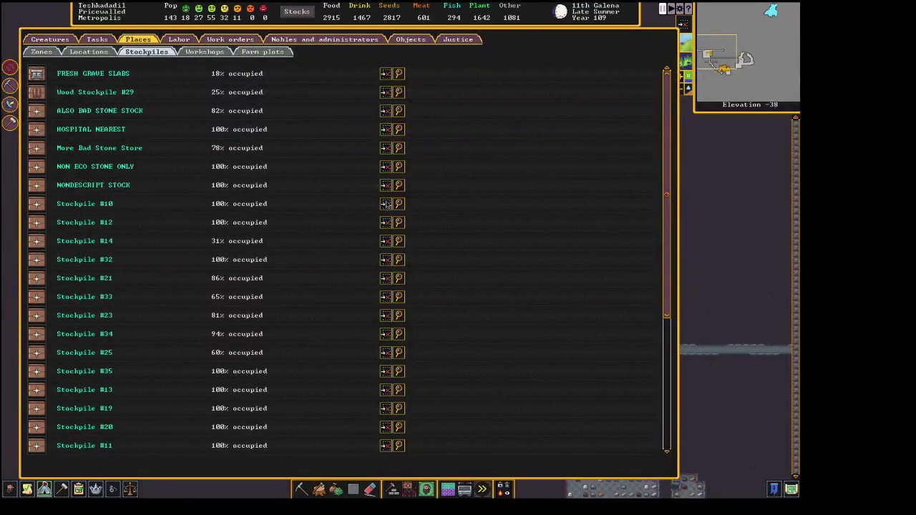
left_click(400, 203)
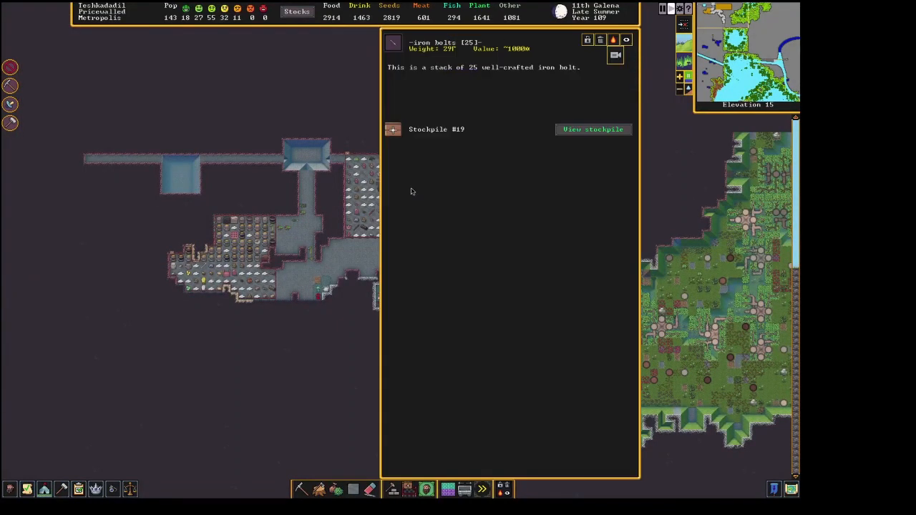
left_click(593, 129)
type("INTAKE PROCESS")
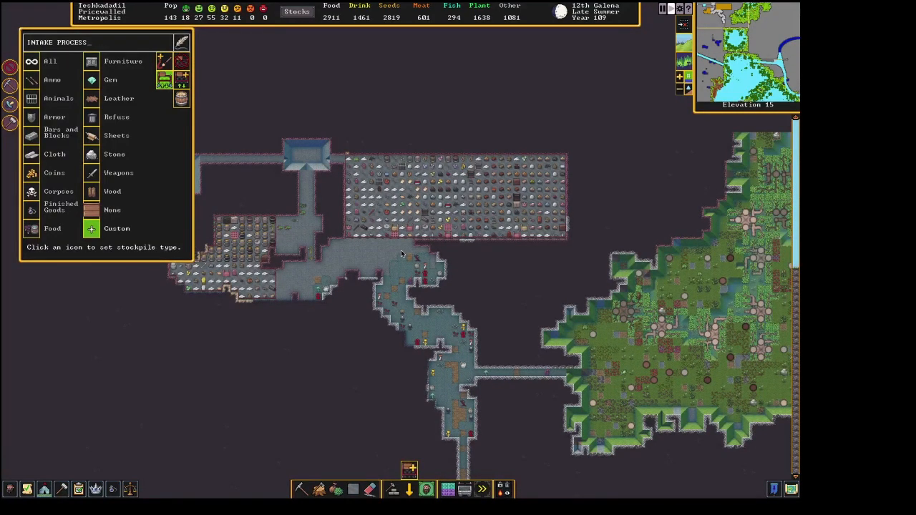
Rename the stockpile to INTAKE UNSAFE, correcting the mistyped letters.
type("UNSAE")
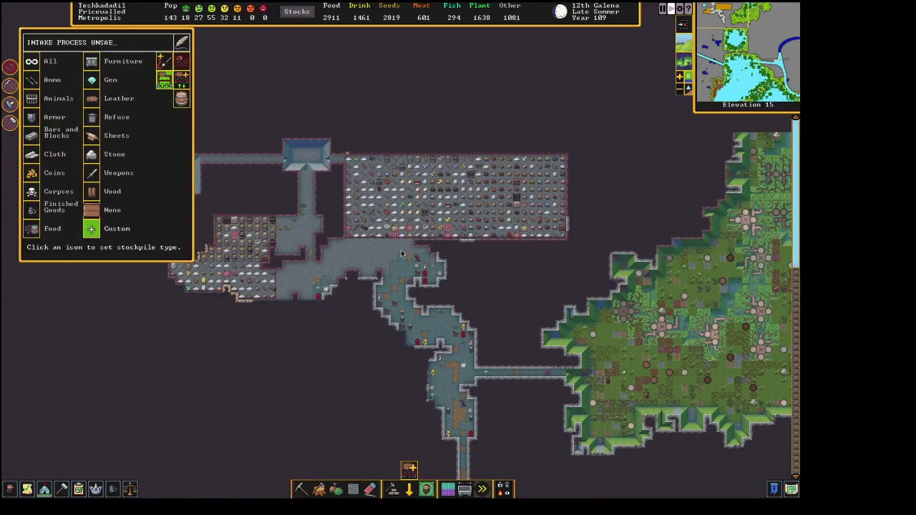
key("Backspace")
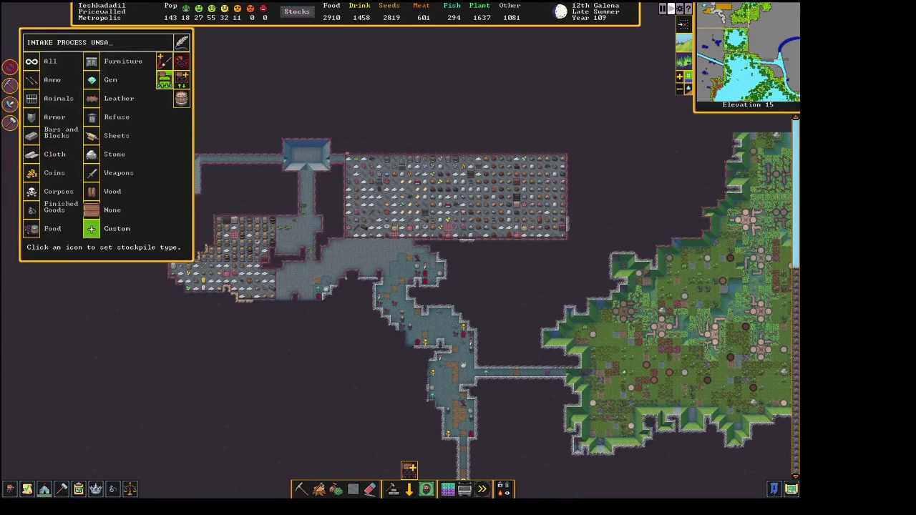
key("backspace")
type("FE")
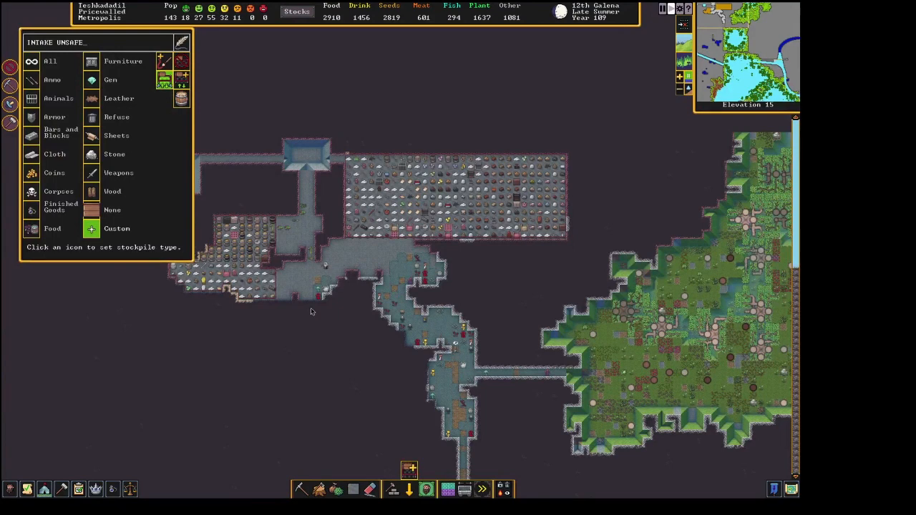
Stop the stockpile accepting animals, bars/blocks, cloth, finished goods and food.
left_click(92, 79)
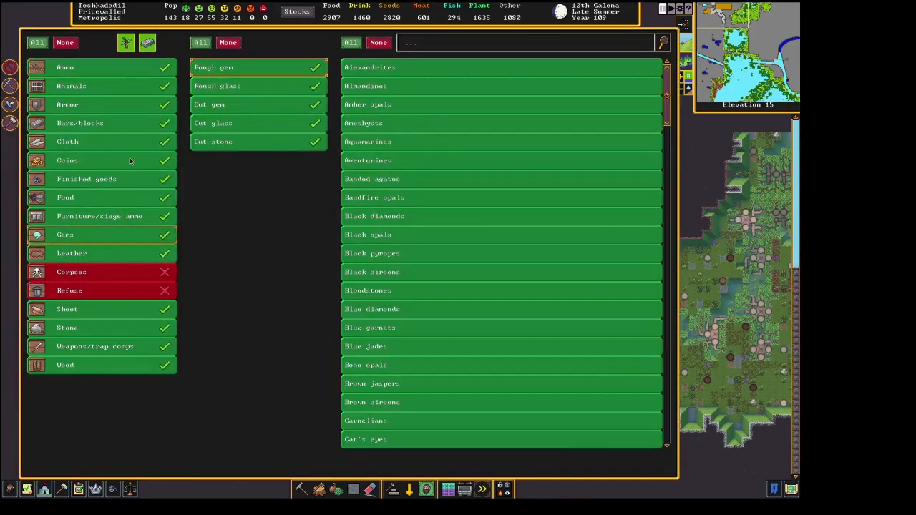
left_click(67, 309)
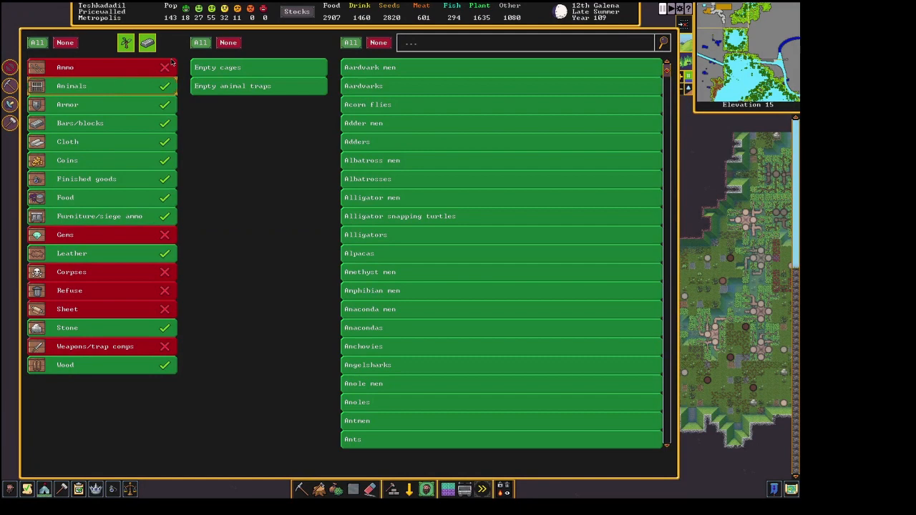
left_click(80, 122)
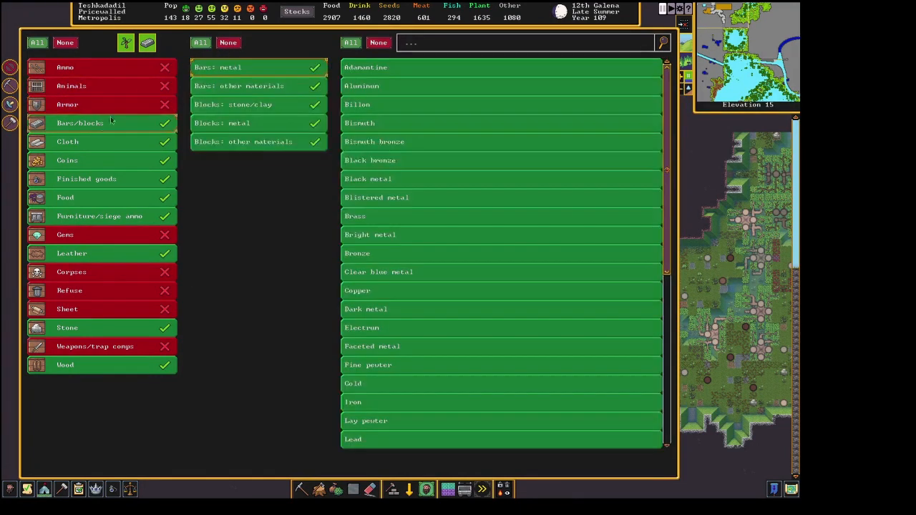
left_click(67, 141)
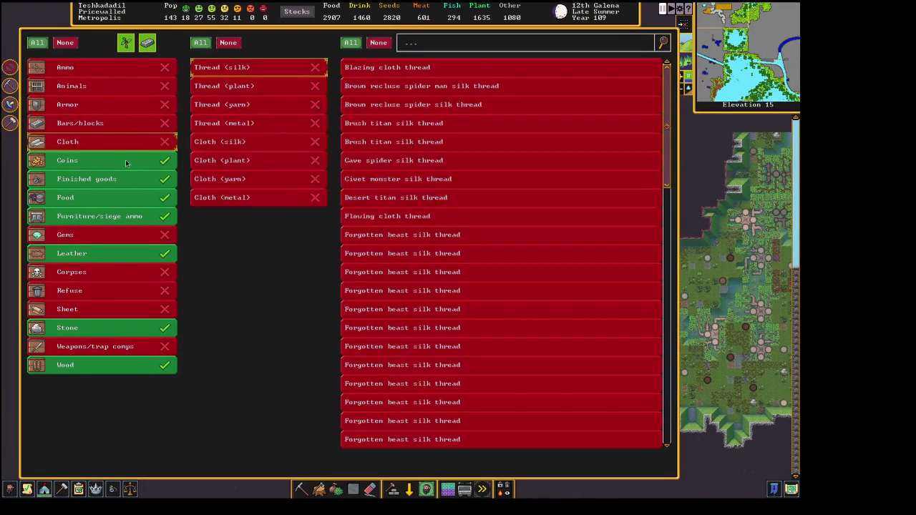
left_click(65, 198)
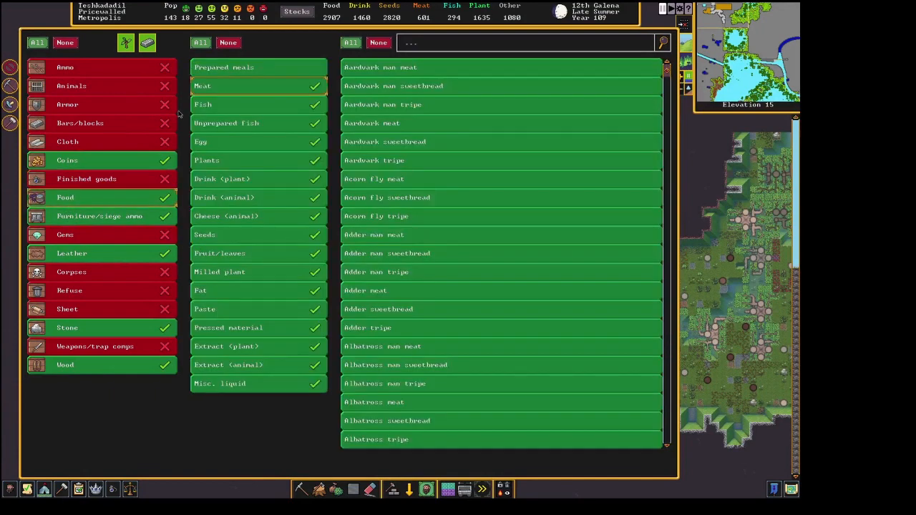
left_click(100, 215)
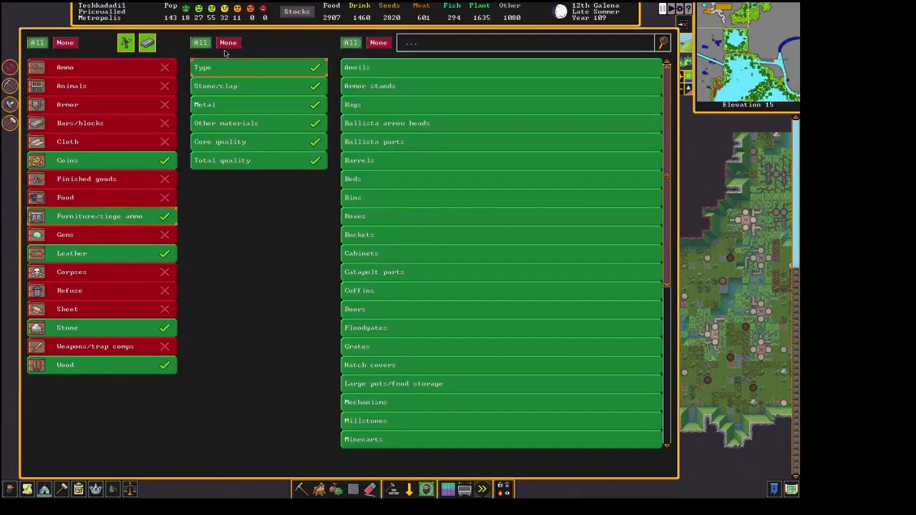
key("Escape")
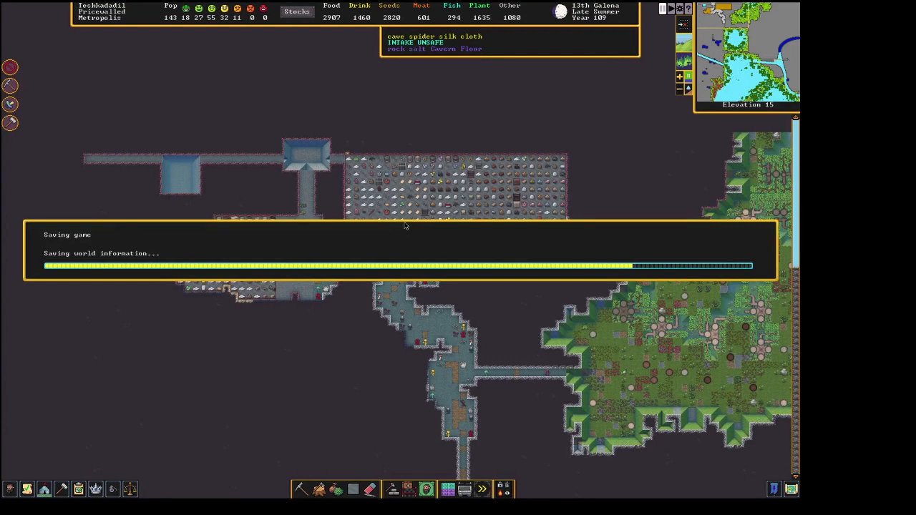
mouse_move(383, 392)
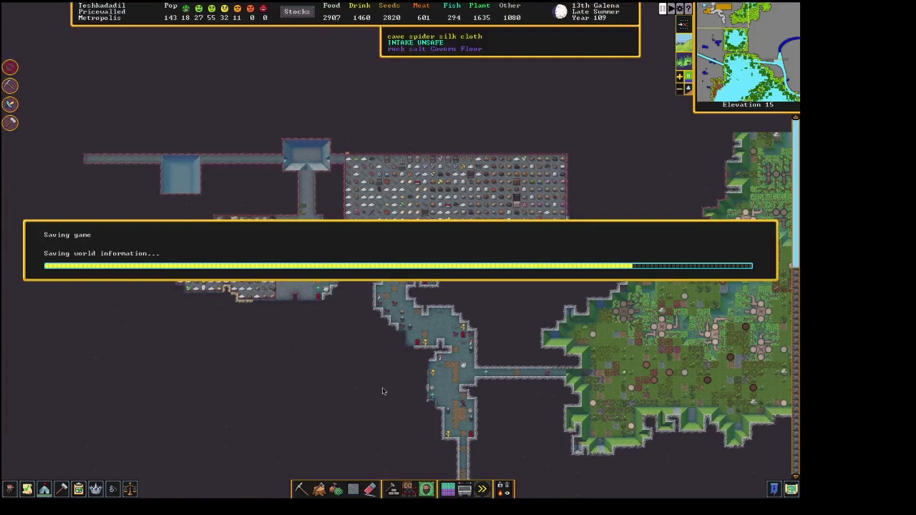
mouse_move(361, 350)
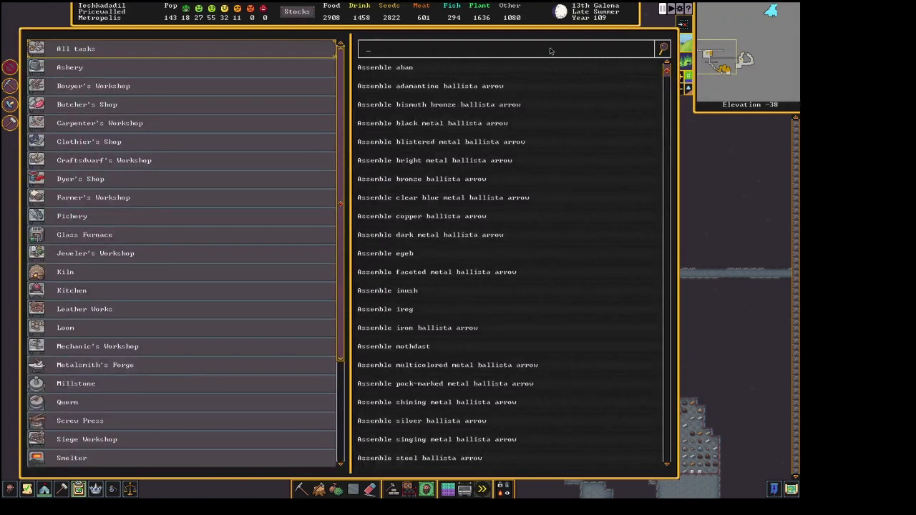
Search the work-order task list for slurry, paper and book-binding tasks.
type("SLUR")
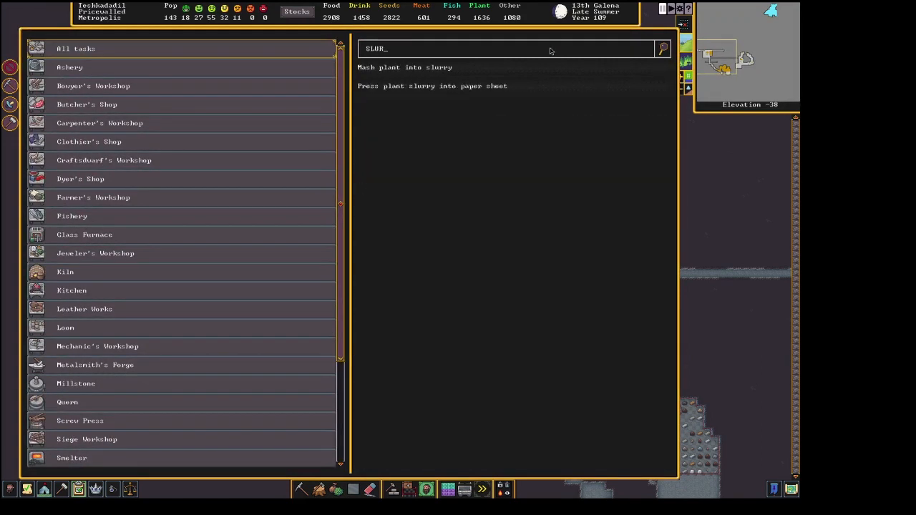
type("RY")
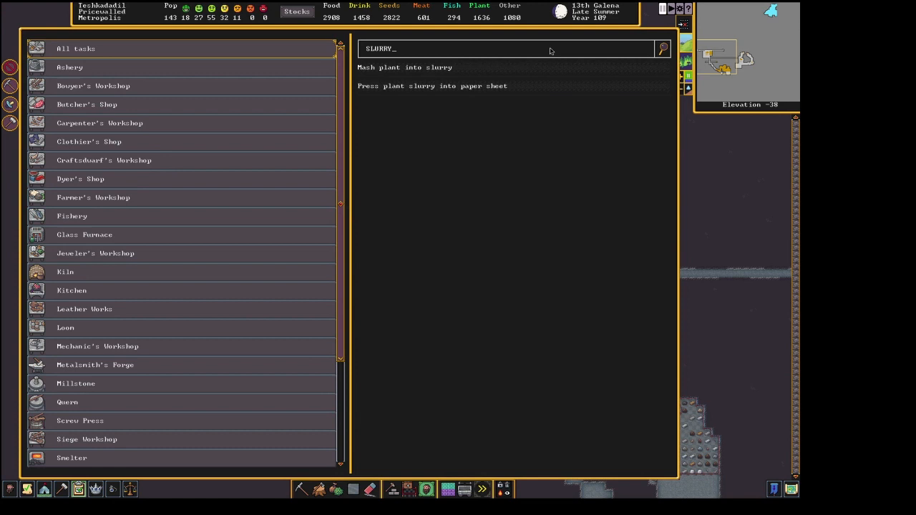
key("backspace")
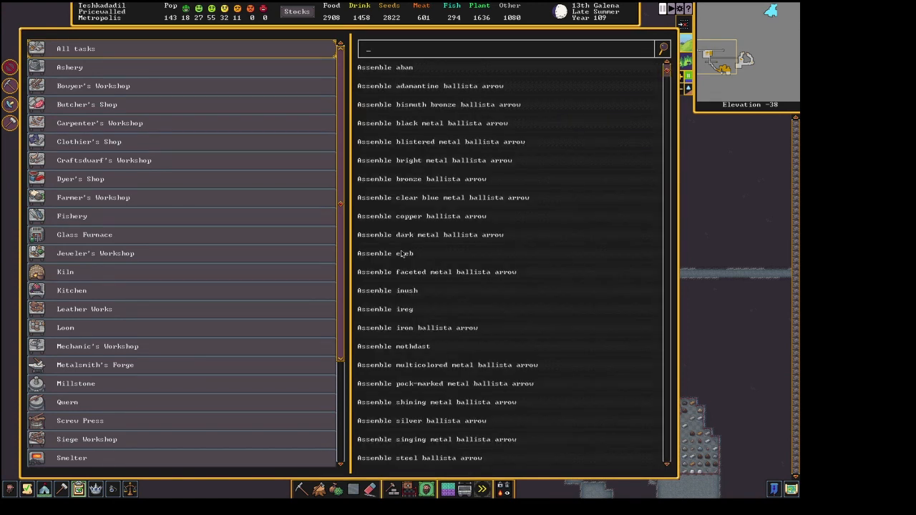
type("P")
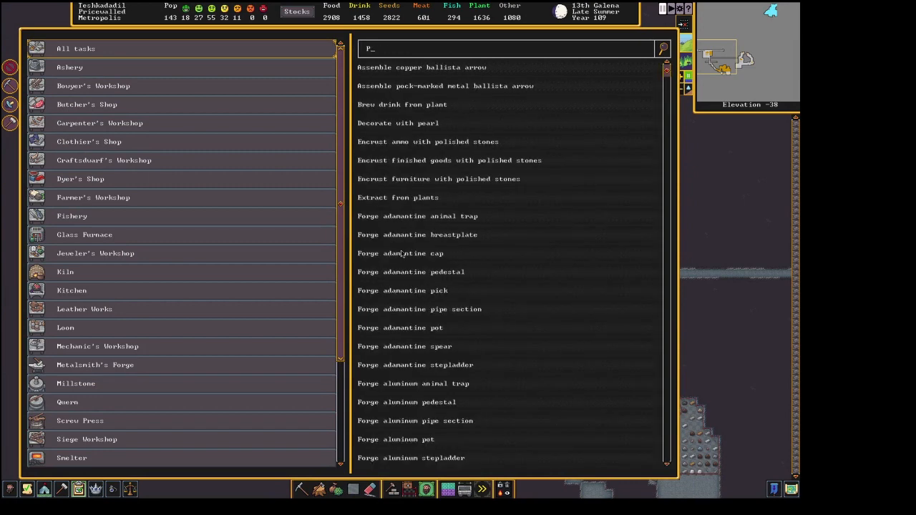
type("QUICK")
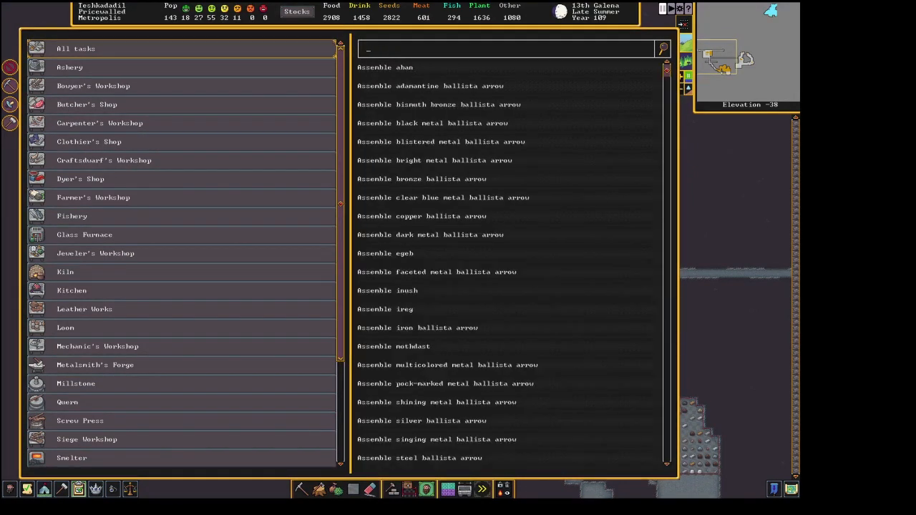
type("PA")
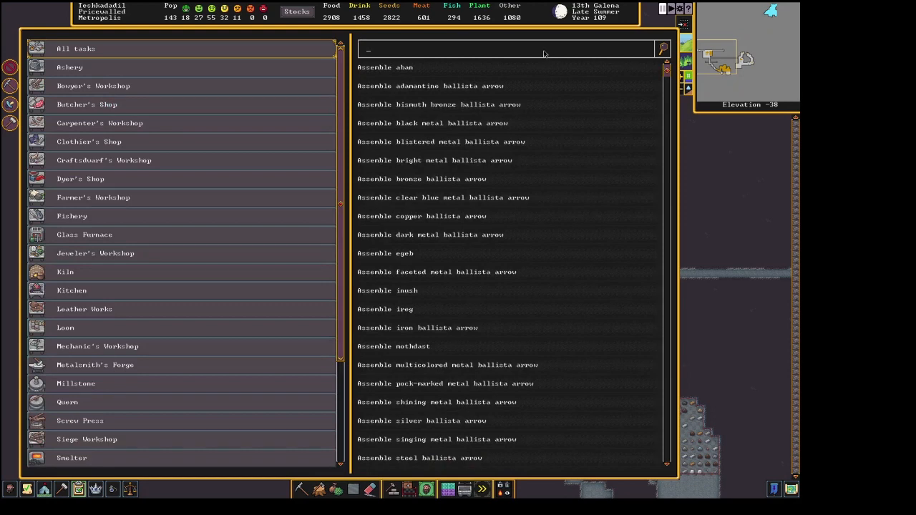
type("BOOK BIND")
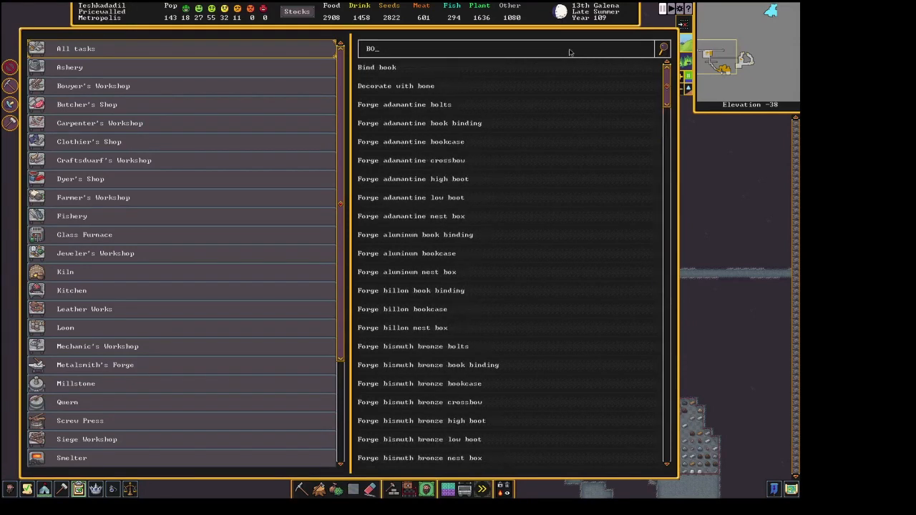
type("IND BOOK")
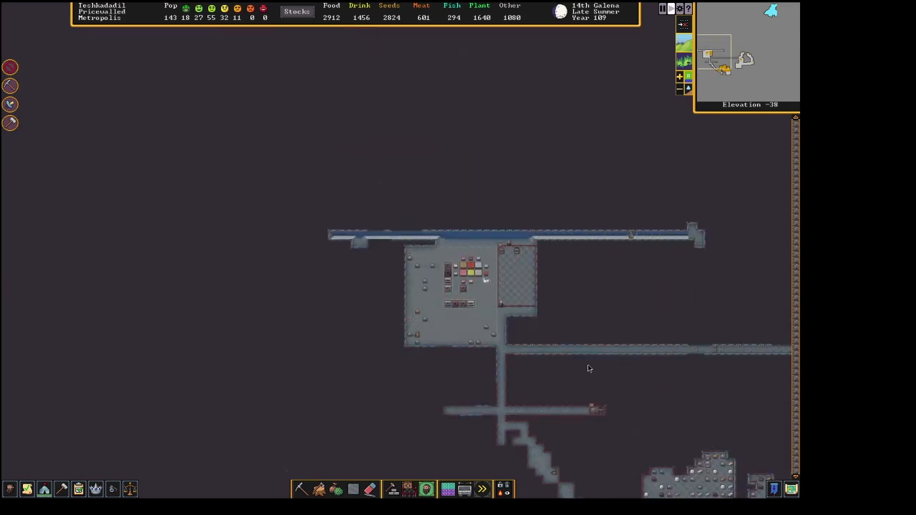
left_click(179, 39)
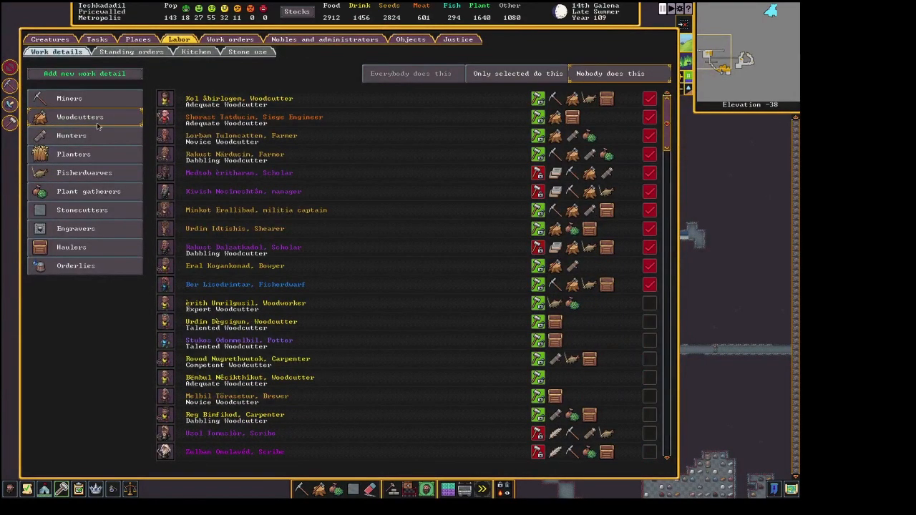
left_click(71, 136)
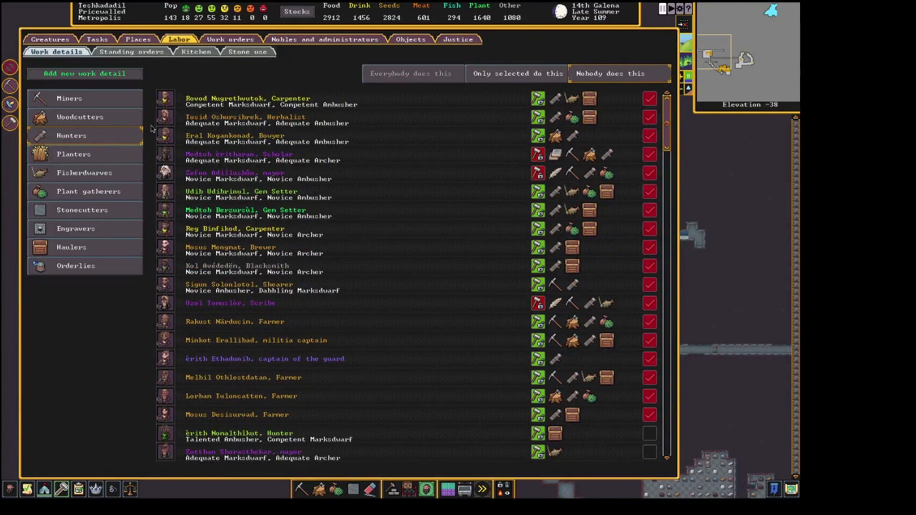
left_click(80, 117)
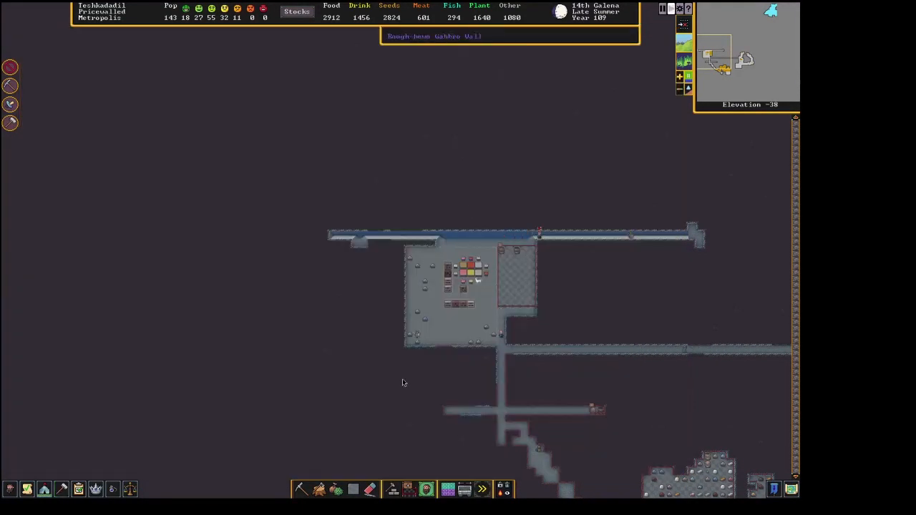
Make a manual save named 'burrow to force se' and keep playing.
key("Escape")
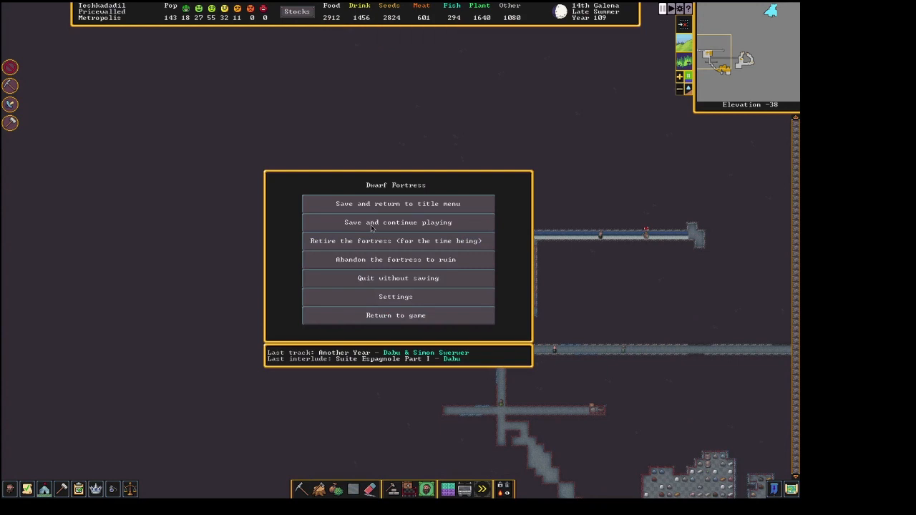
left_click(397, 222)
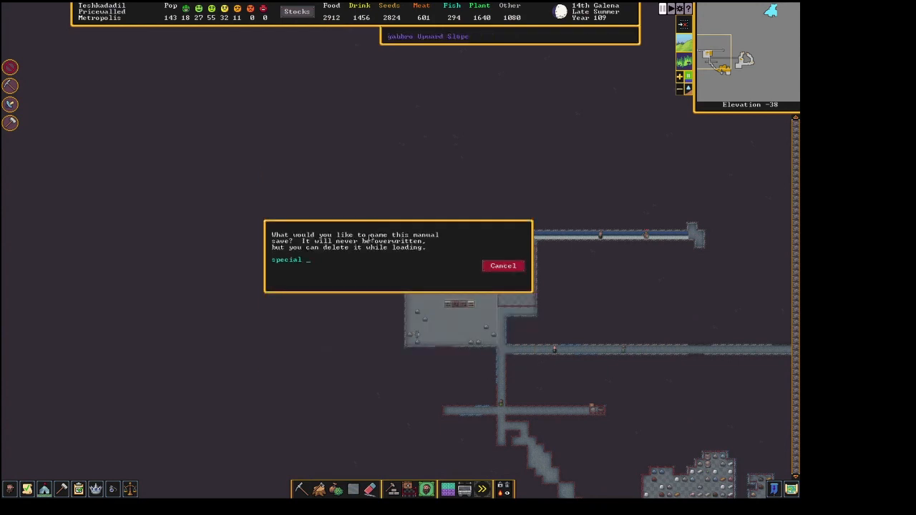
type("burrow to force se")
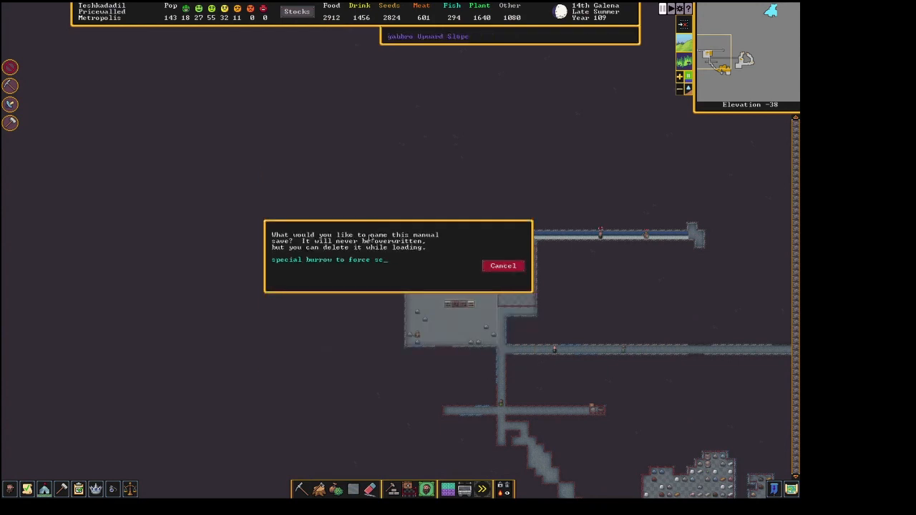
key("Return")
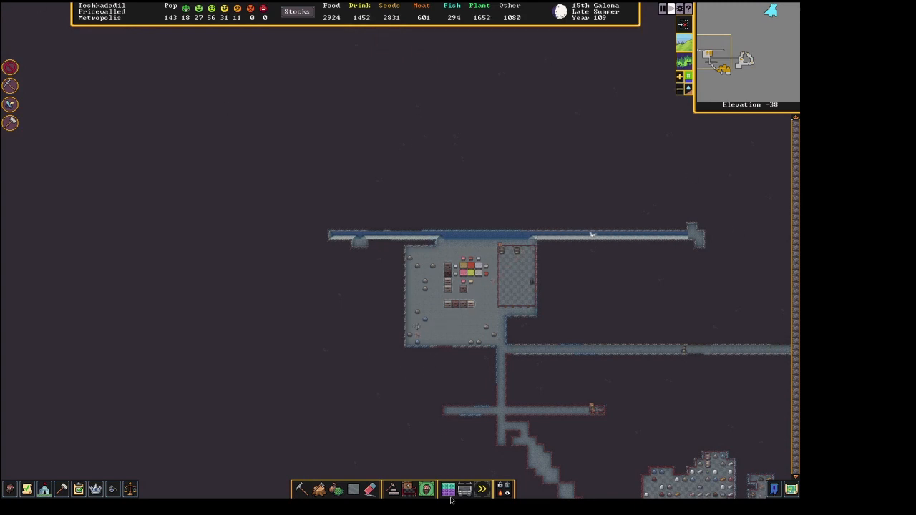
Paint the library as a burrow named MANDATORY NERD TIME and start assigning dwarves.
left_click(448, 489)
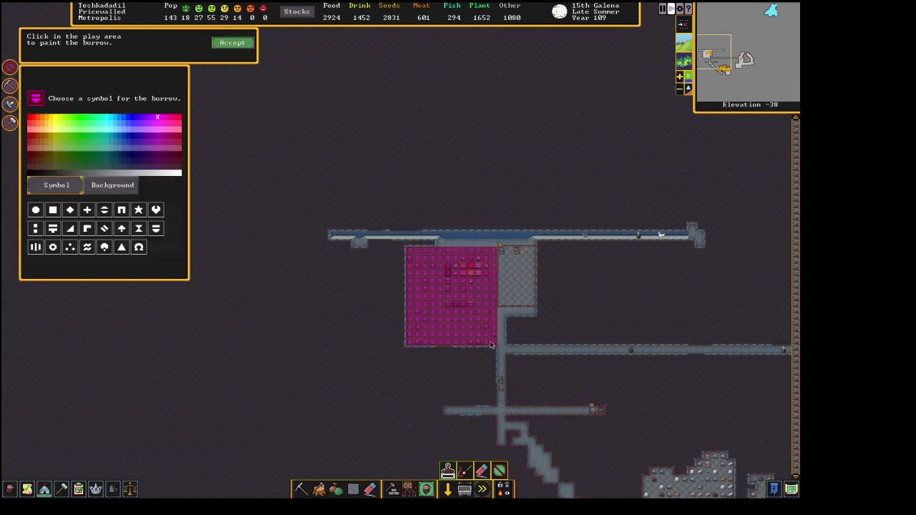
left_click(232, 42)
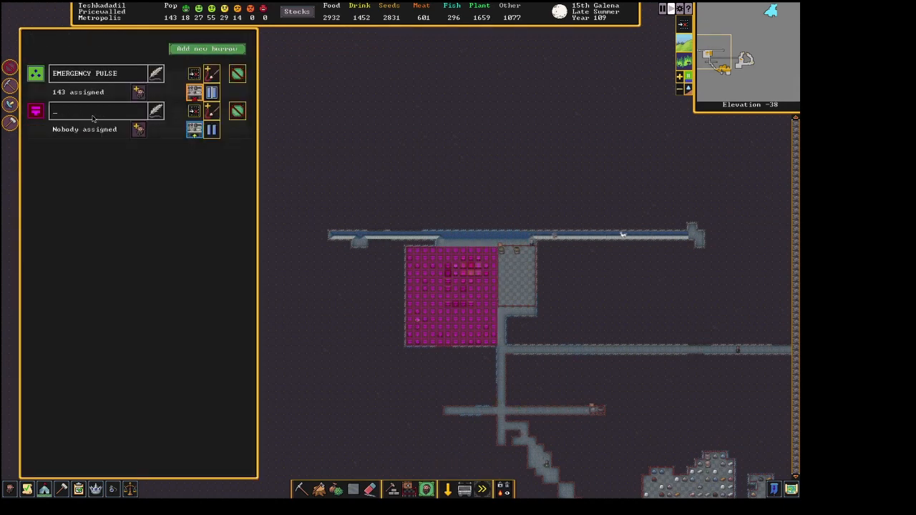
type("MANDATORY NERD TI")
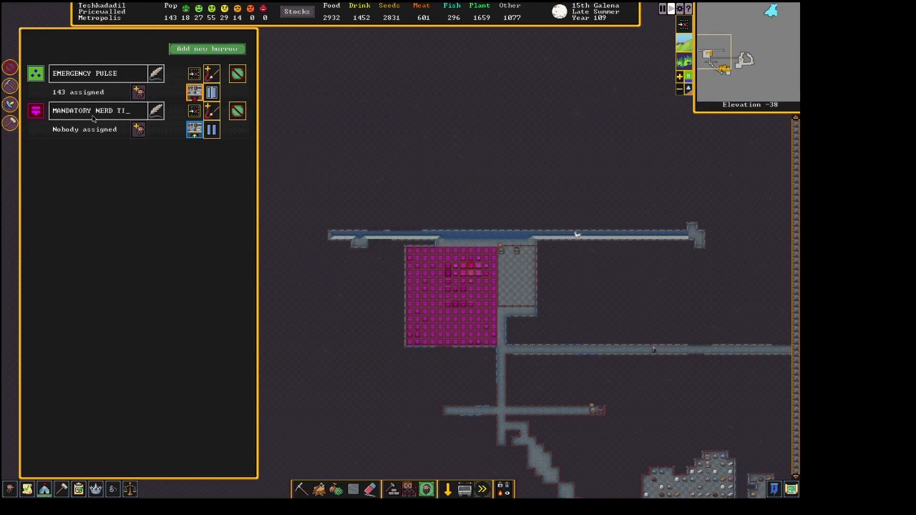
type("ME")
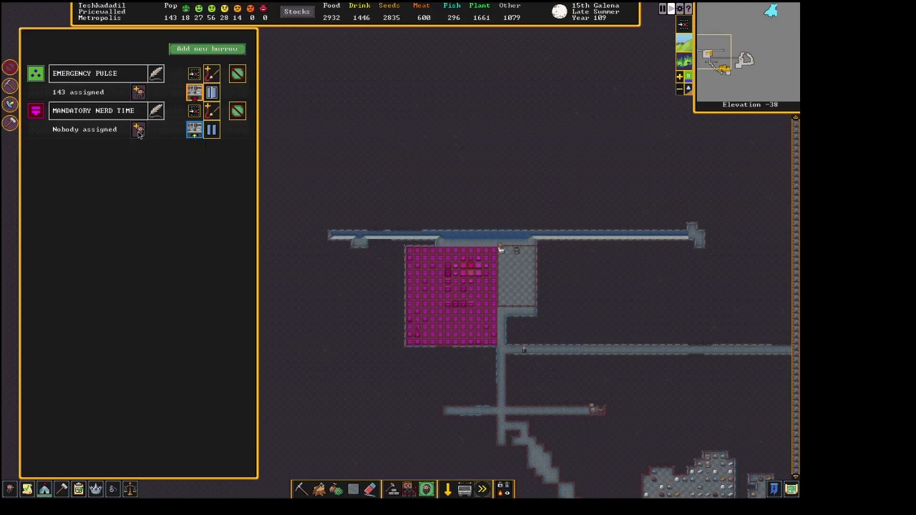
left_click(138, 130)
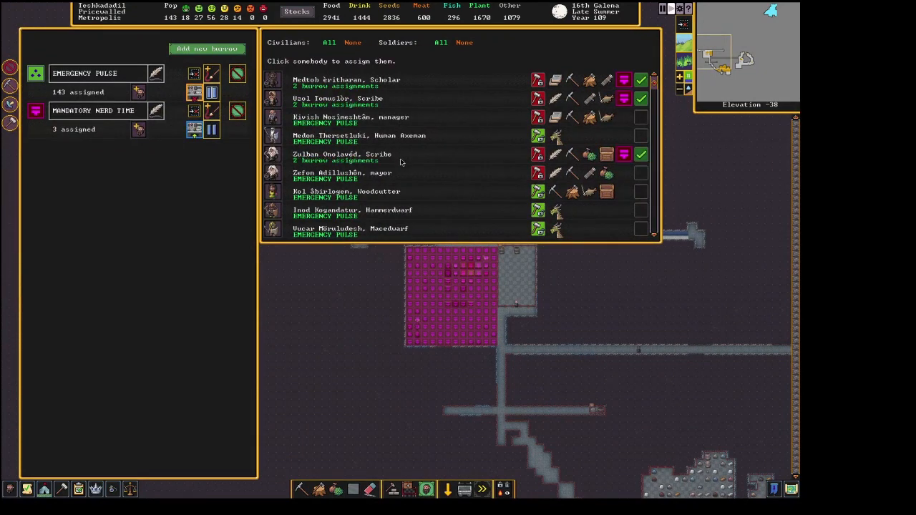
Add another scholar to the Mandatory Nerd Time burrow, bringing it to five dwarves.
scroll("down", 3)
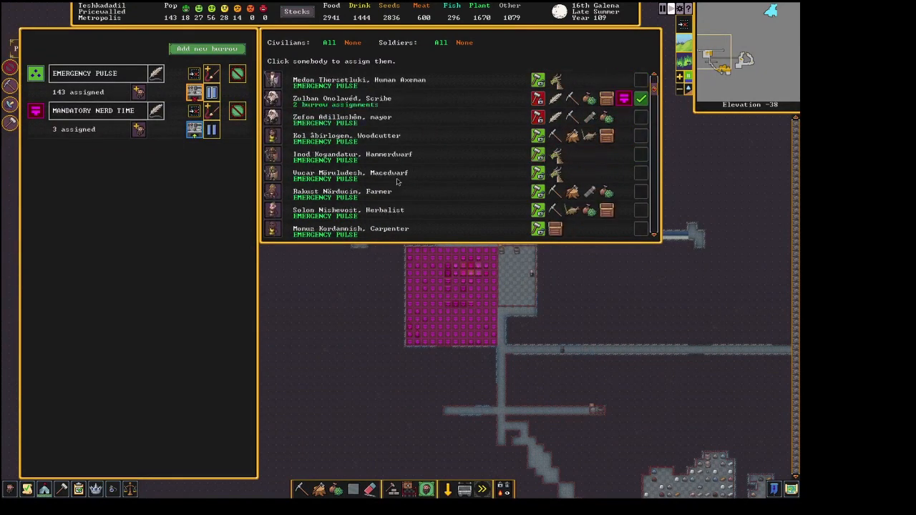
scroll("down", 3)
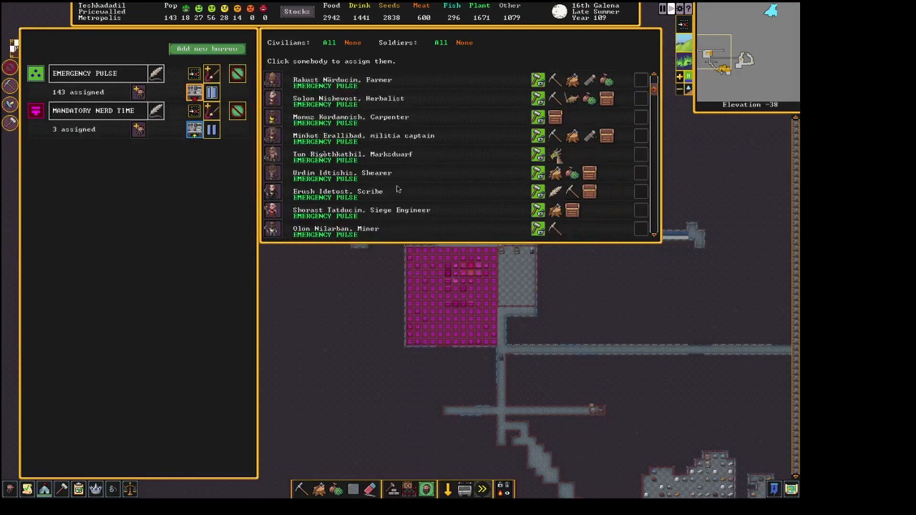
left_click(623, 116)
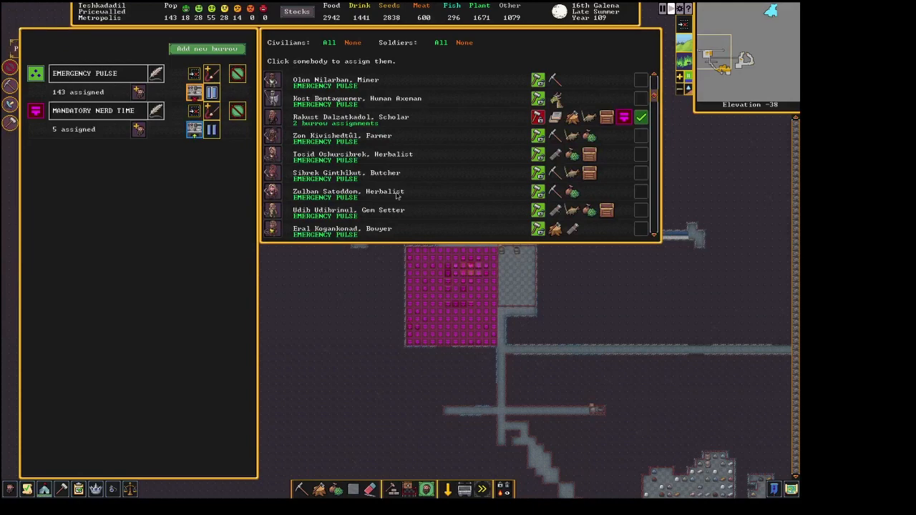
scroll("down", 3)
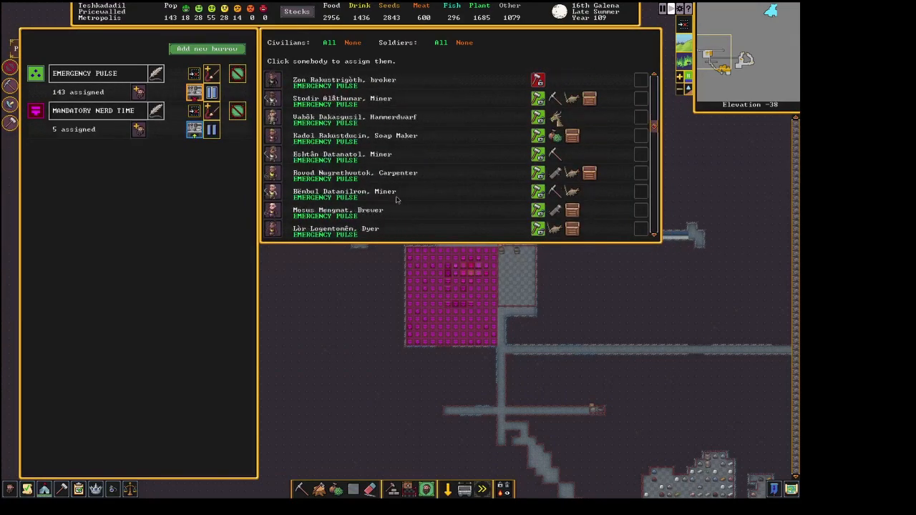
scroll("down", 3)
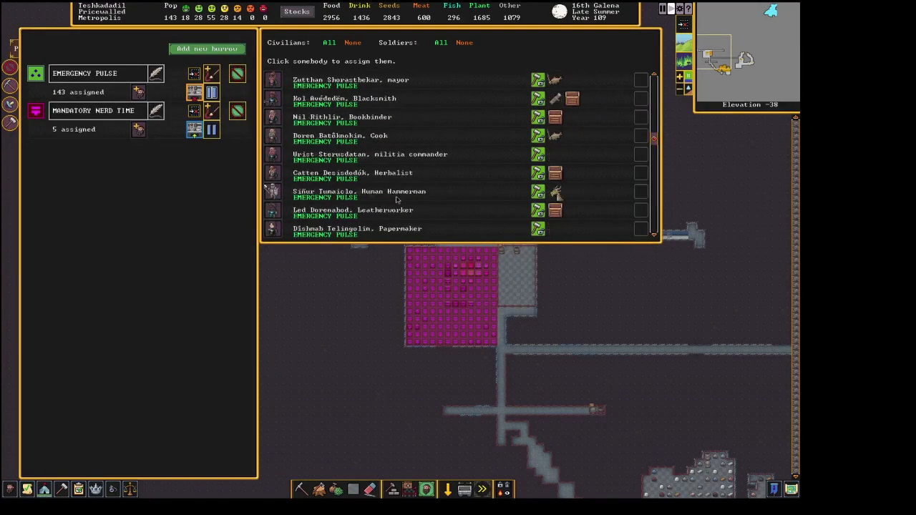
scroll("down", 3)
type("mandatory nerd time re")
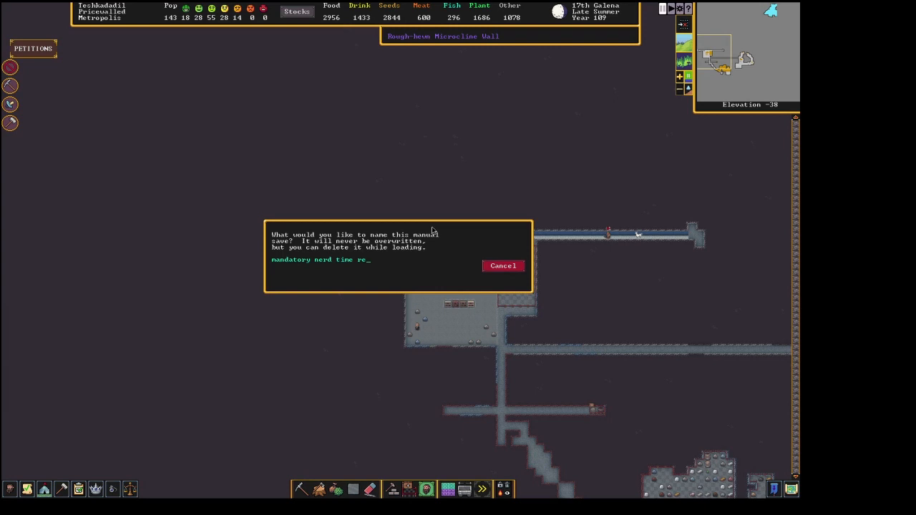
Confirm the manual save named 'mandatory nerd time…'.
key("Return")
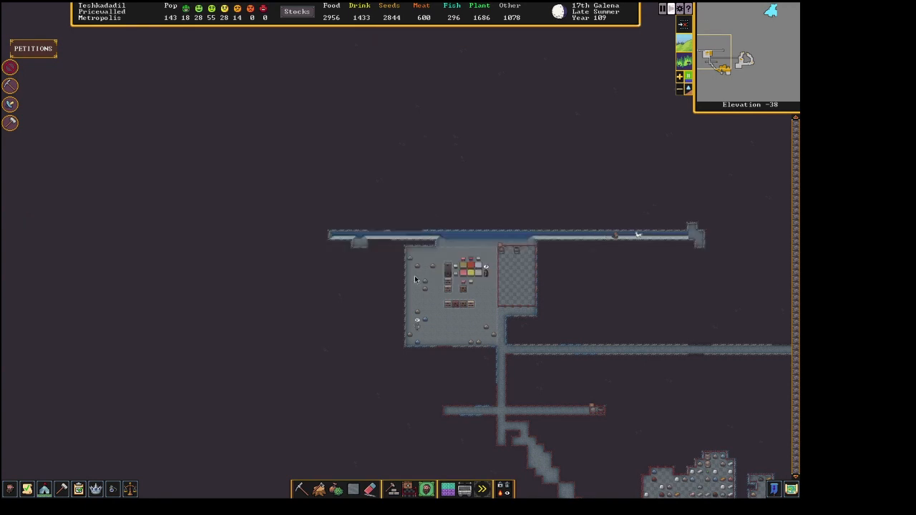
mouse_move(557, 377)
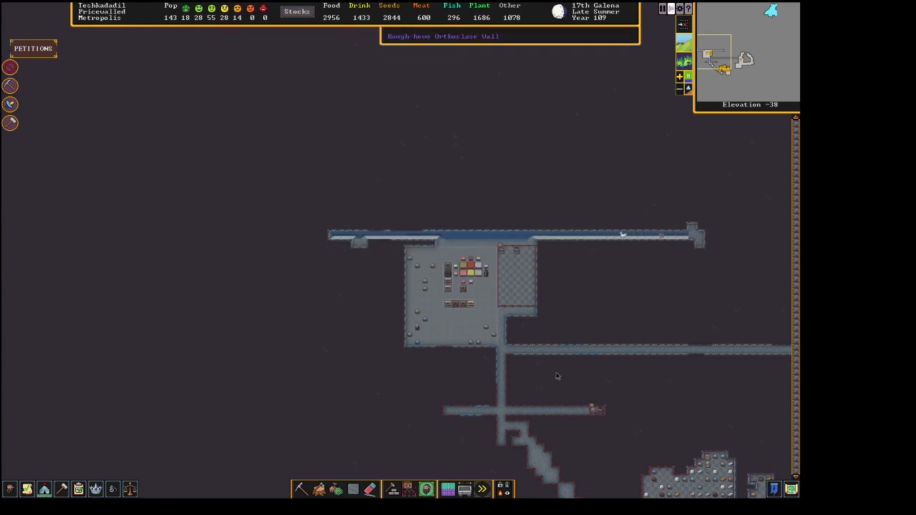
mouse_move(600, 411)
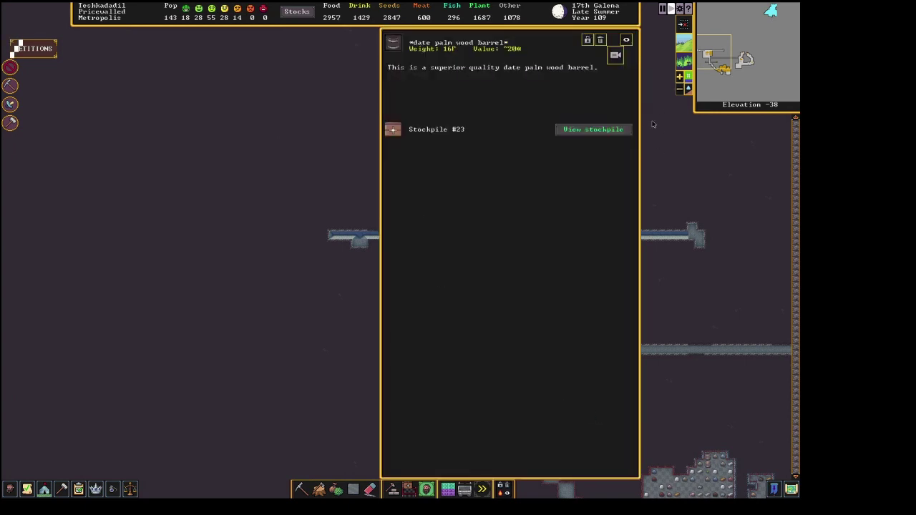
Close the barrel details and approve the Hall of Moths herbalist guildhall petition.
left_click(594, 129)
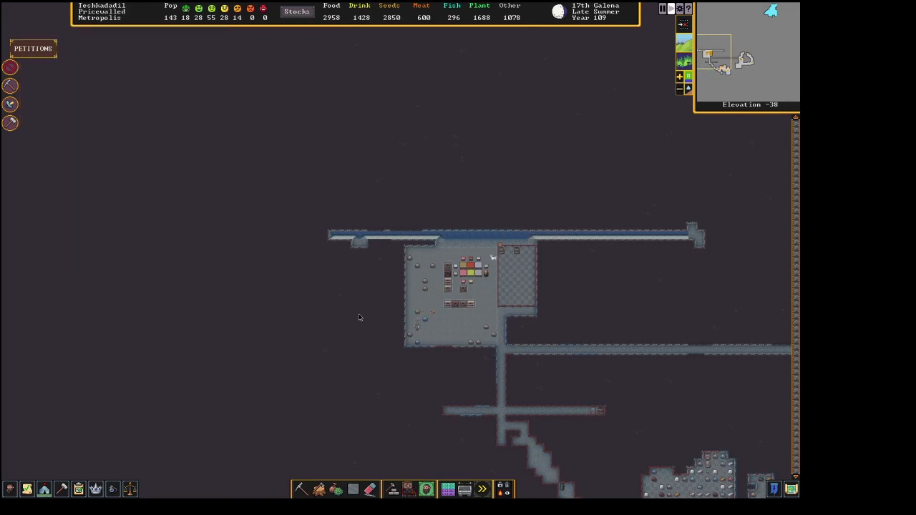
left_click(32, 48)
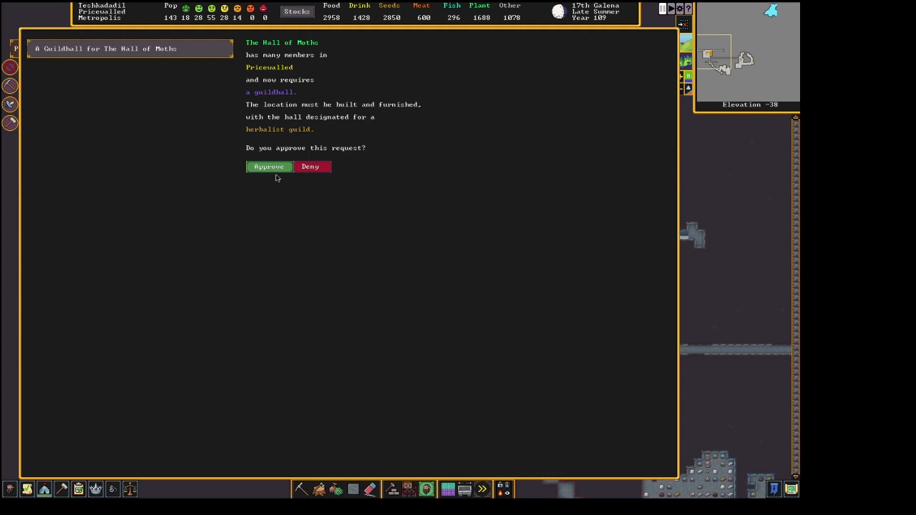
left_click(268, 166)
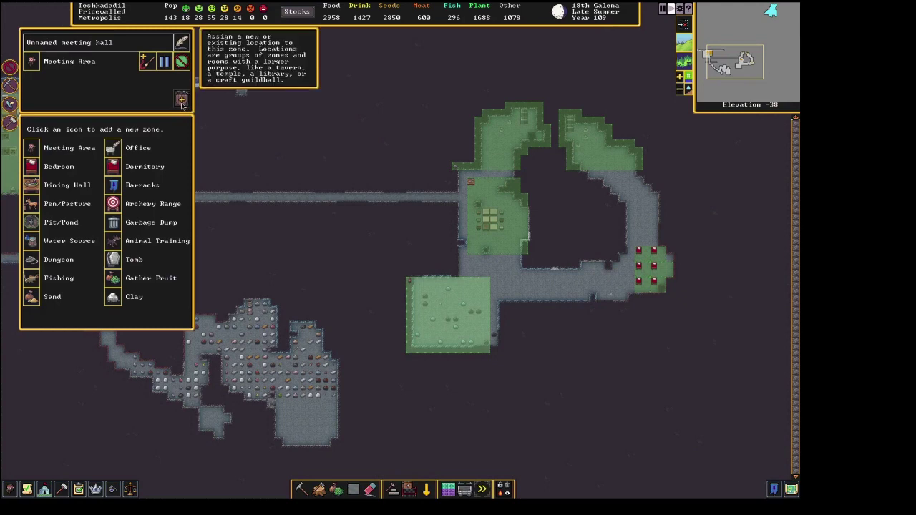
Browse the meeting-hall zone's list of possible guildhall types.
left_click(182, 98)
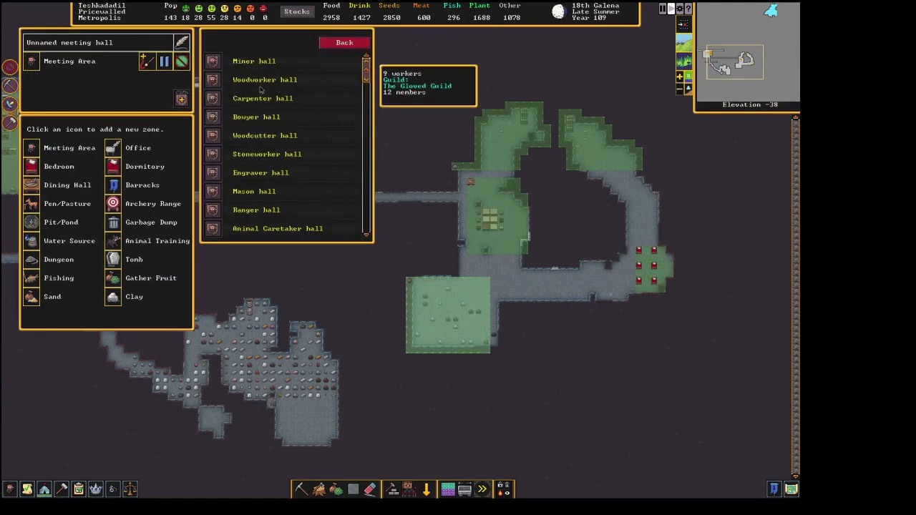
scroll("down", 3)
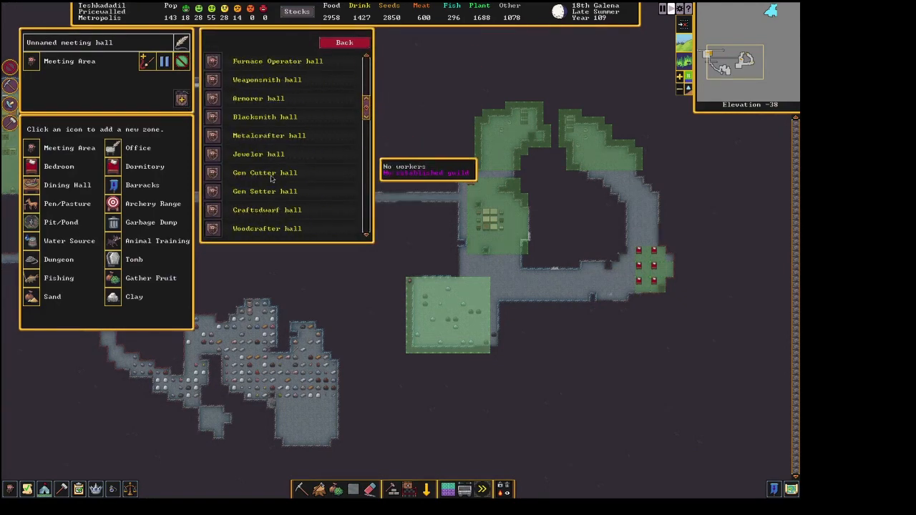
scroll("down", 3)
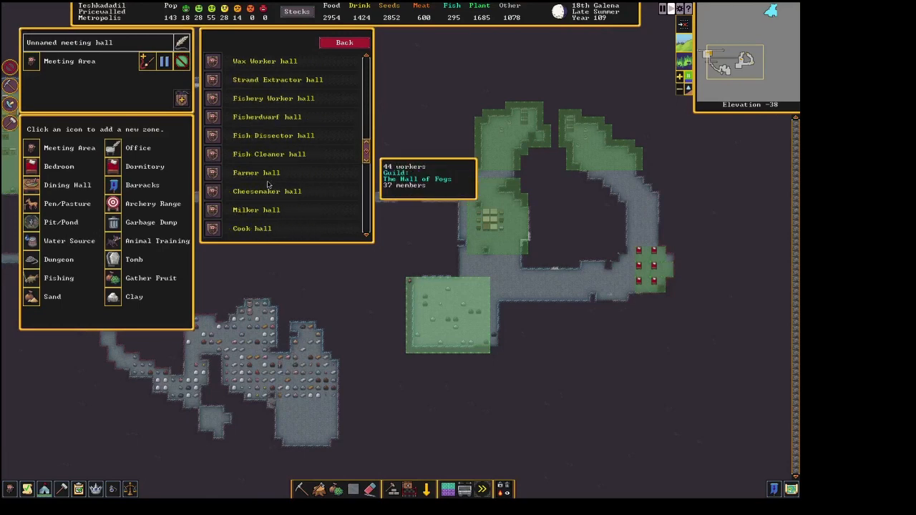
scroll("down", 3)
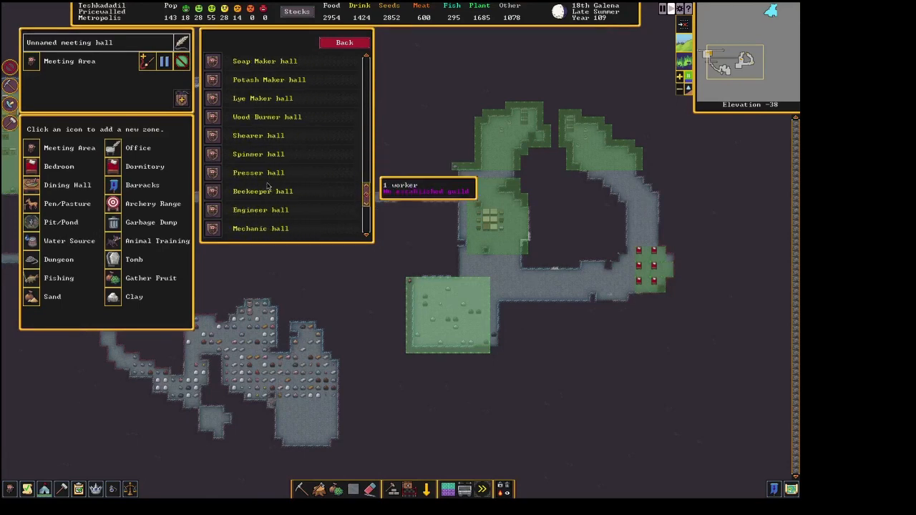
scroll("down", 3)
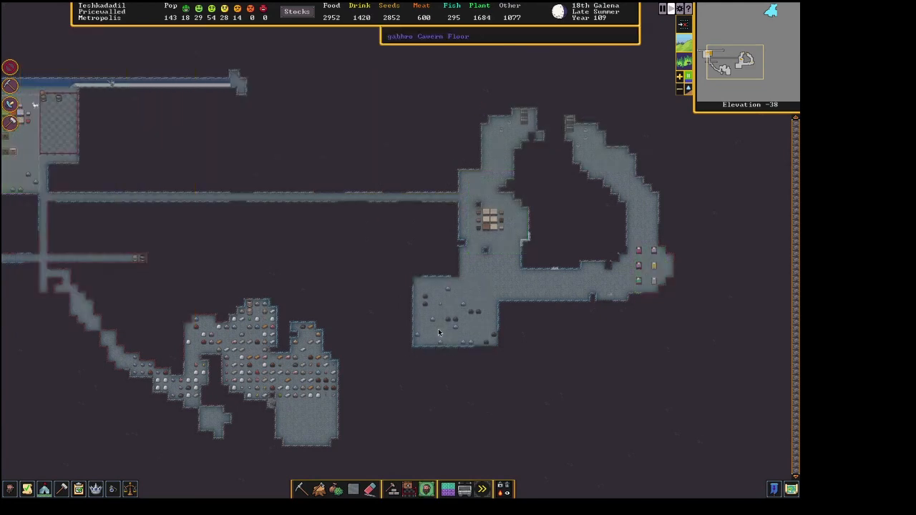
Inspect the library stockpile and start painting the Mandatory Nerd Time burrow over the library hall.
left_click(393, 489)
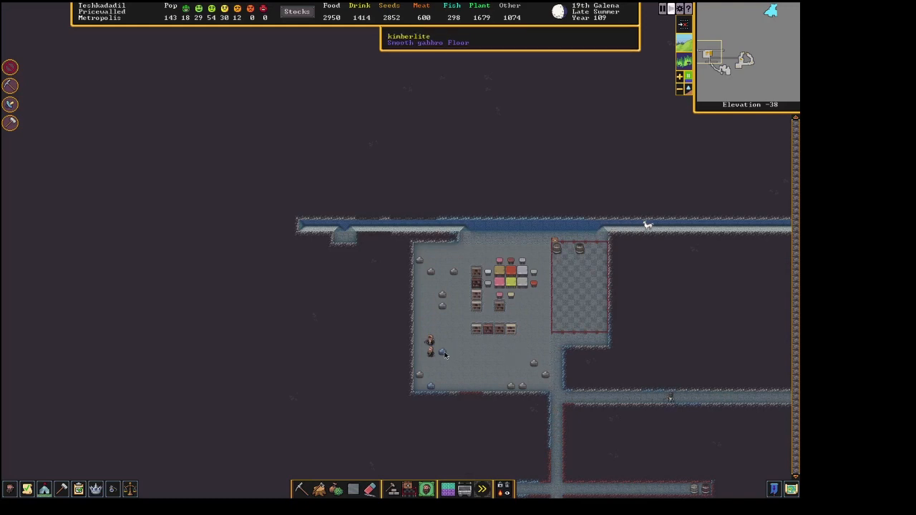
left_click(429, 341)
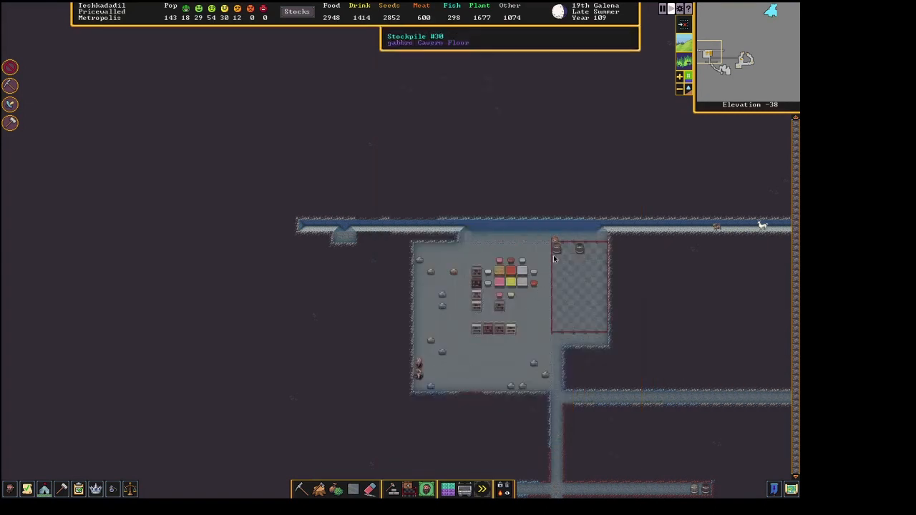
mouse_move(557, 248)
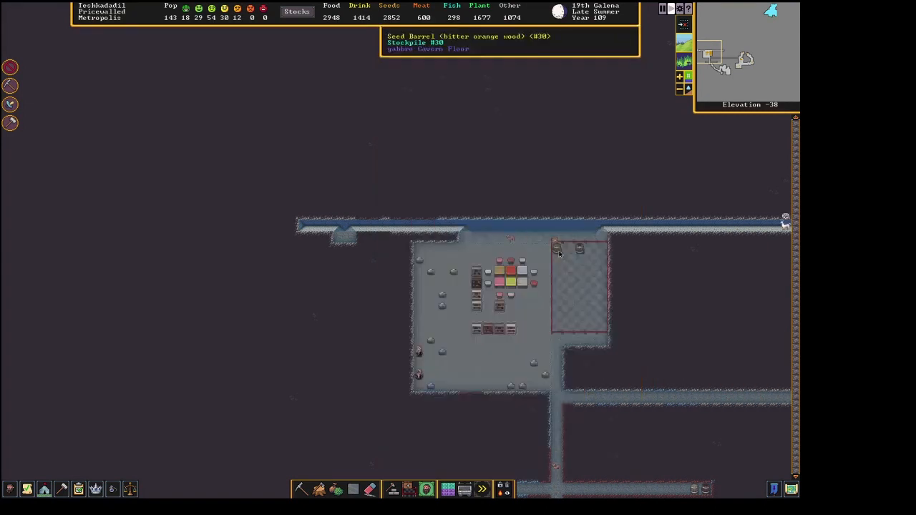
left_click(408, 489)
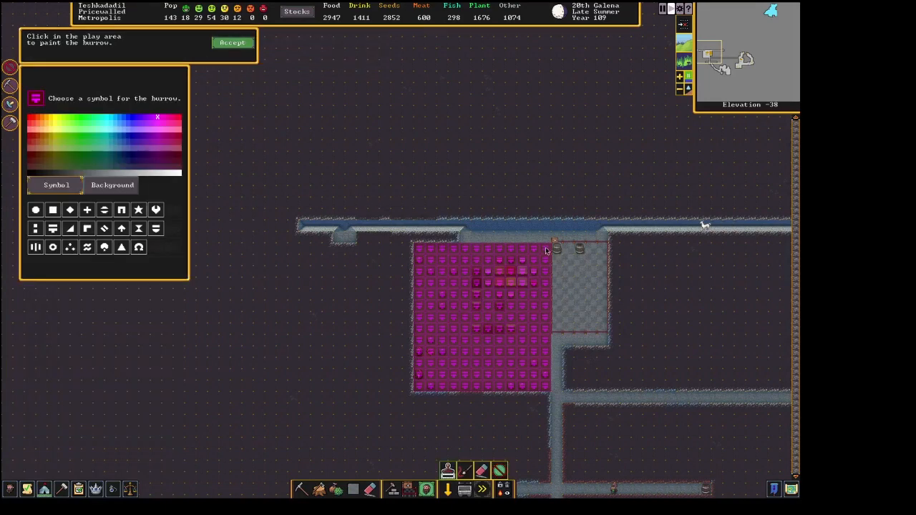
left_click(232, 43)
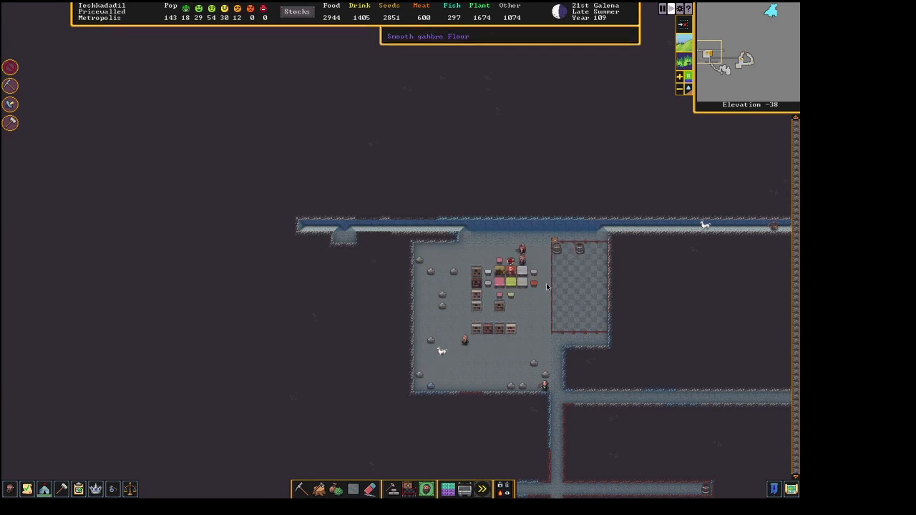
mouse_move(525, 278)
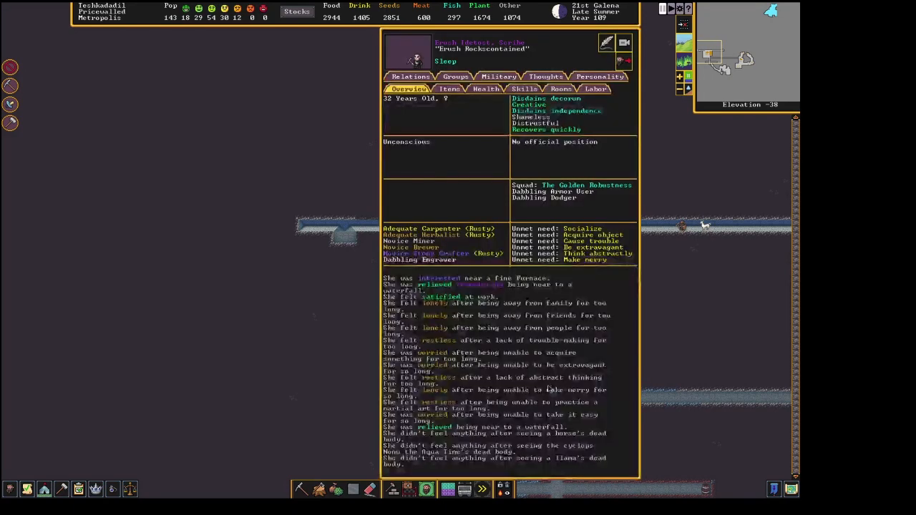
key("Escape")
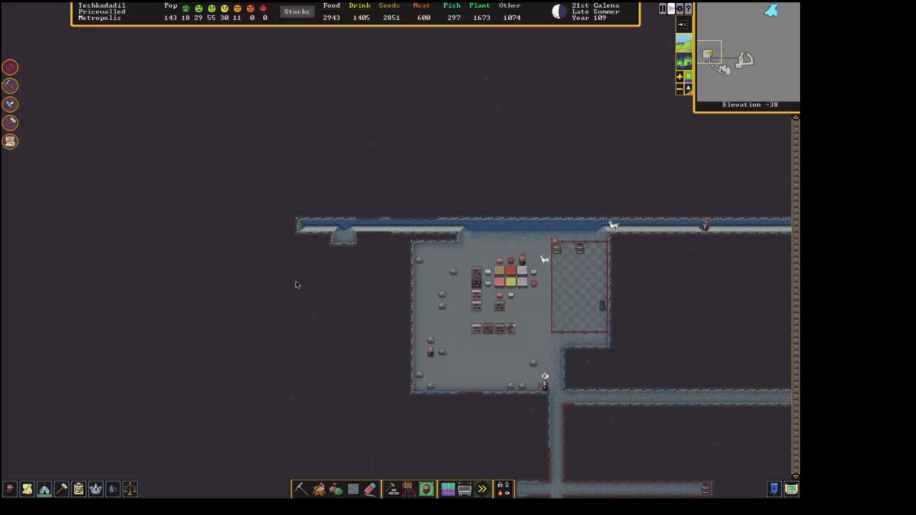
mouse_move(587, 355)
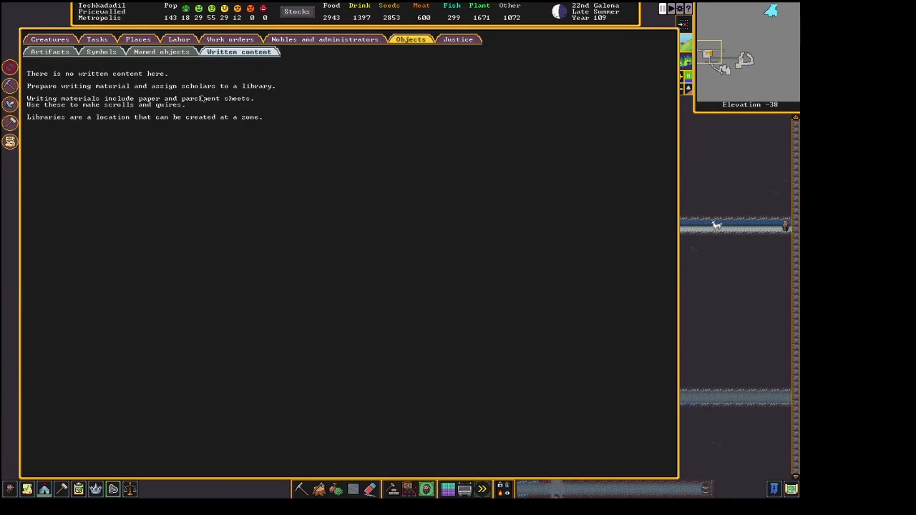
mouse_move(132, 110)
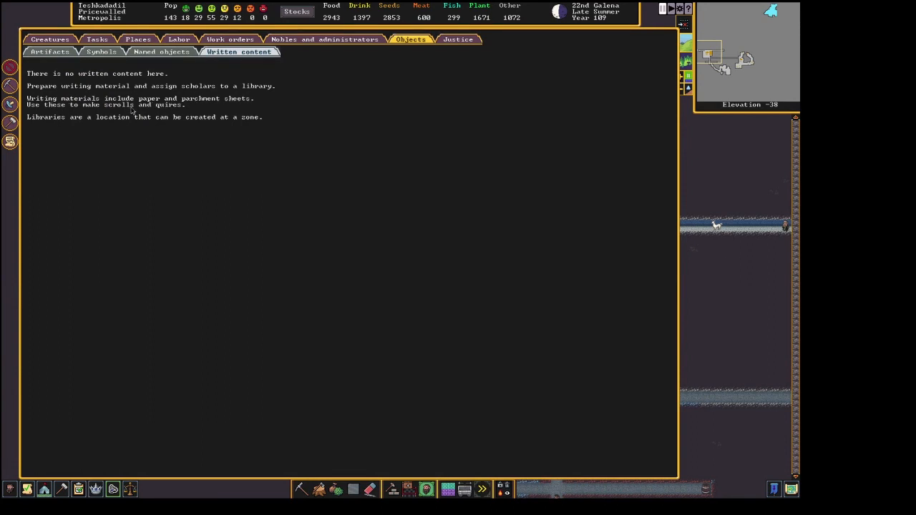
mouse_move(170, 115)
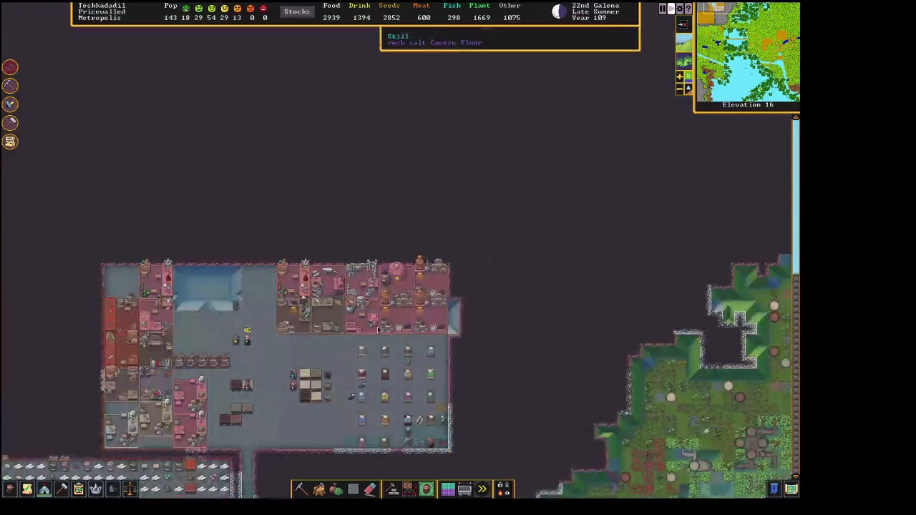
Scroll through the stockpile's paper, parchment and sheet settings.
scroll("down", 3)
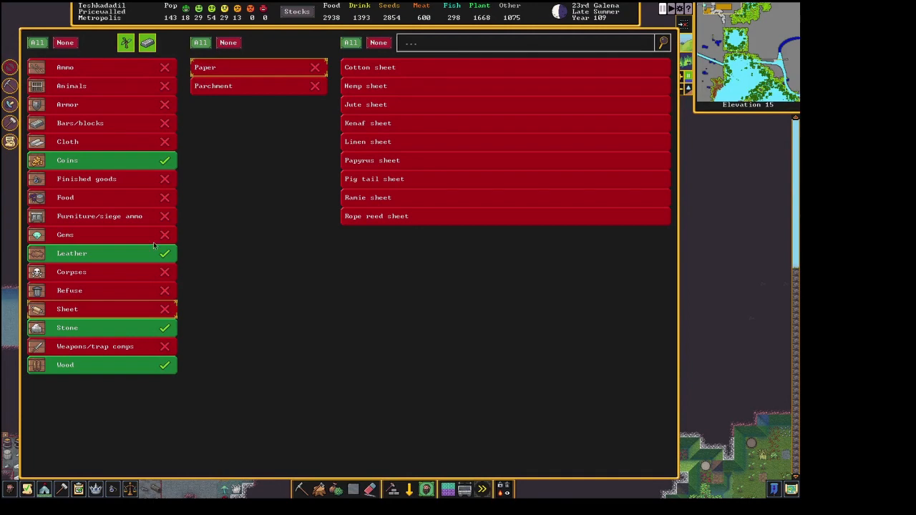
mouse_move(134, 315)
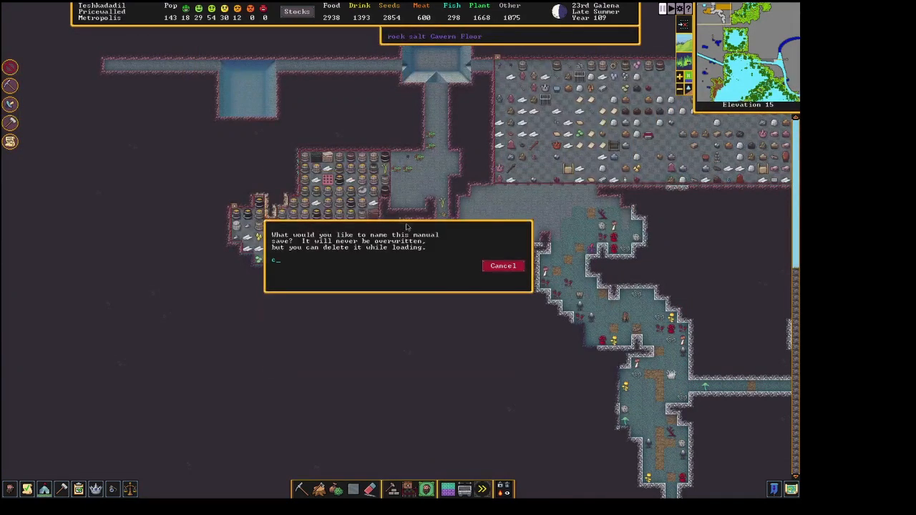
Name the manual save 'chasing this paper' and confirm it.
type("hasing this paper")
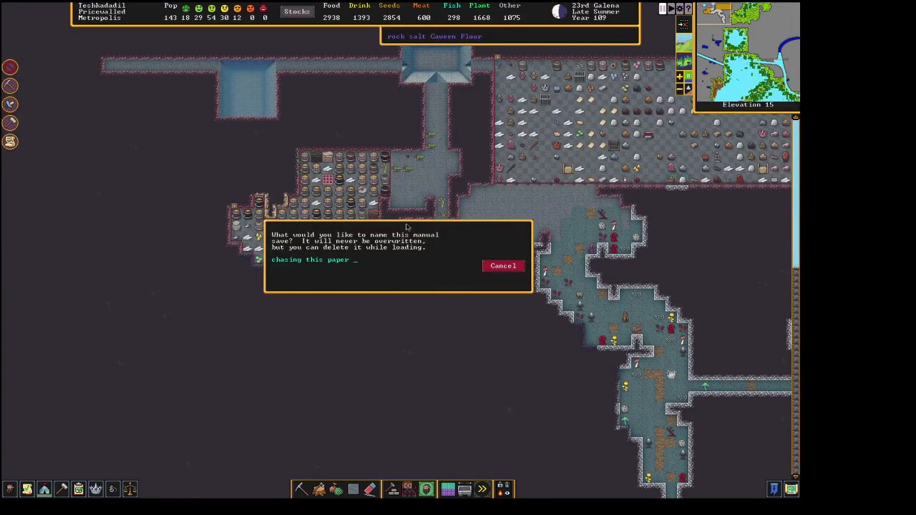
key("Return")
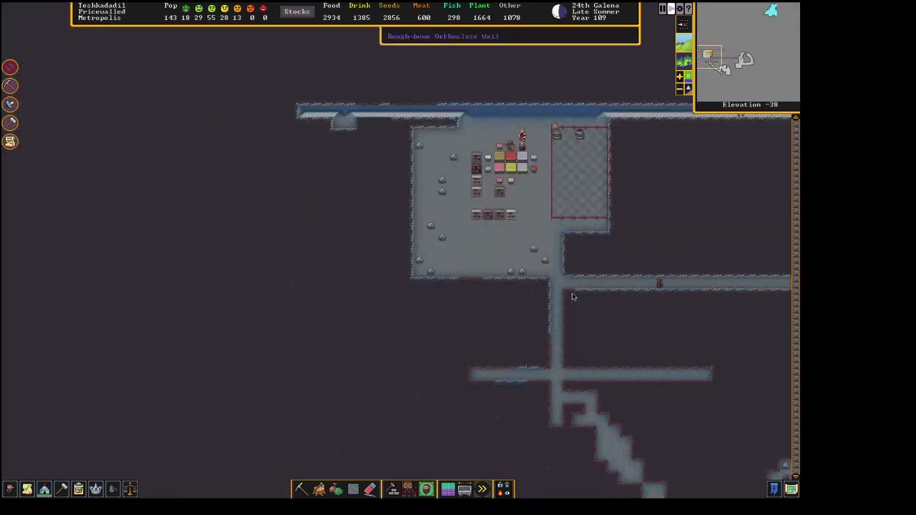
mouse_move(546, 181)
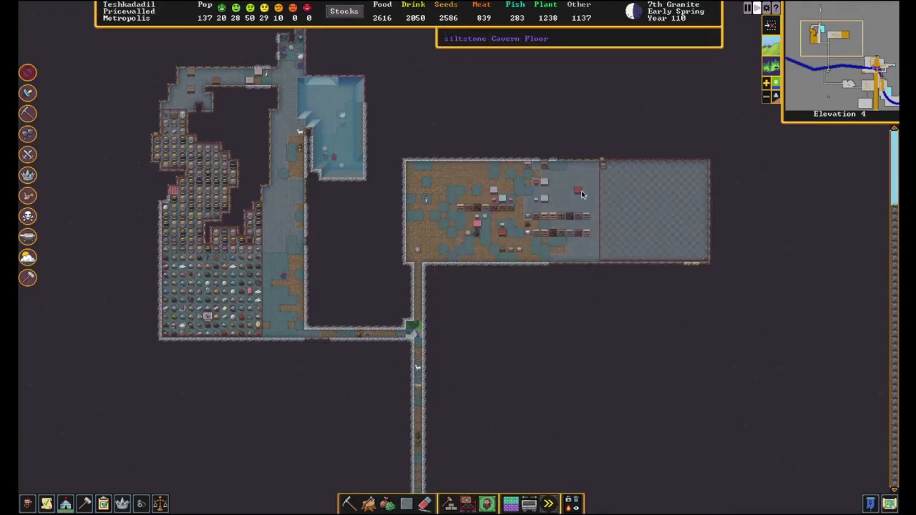
mouse_move(474, 229)
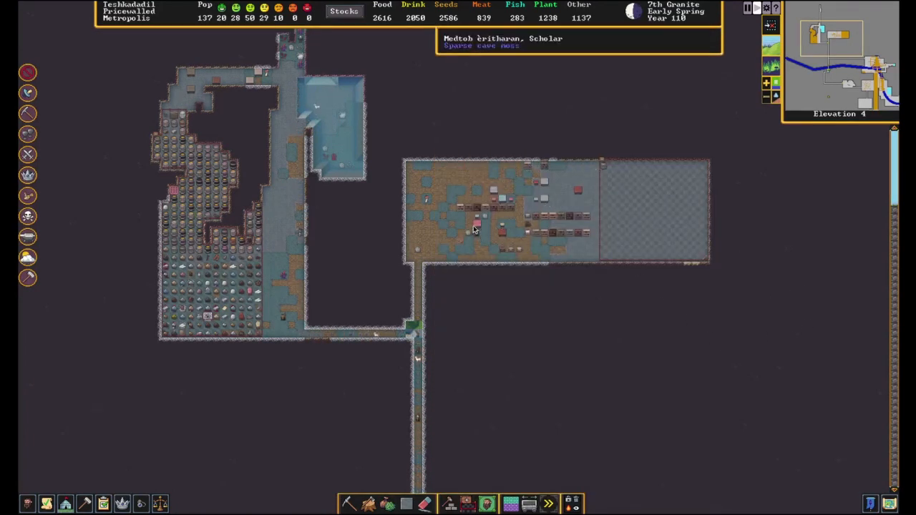
Inspect the citron wood chest's contents at elevation 4.
left_click(501, 215)
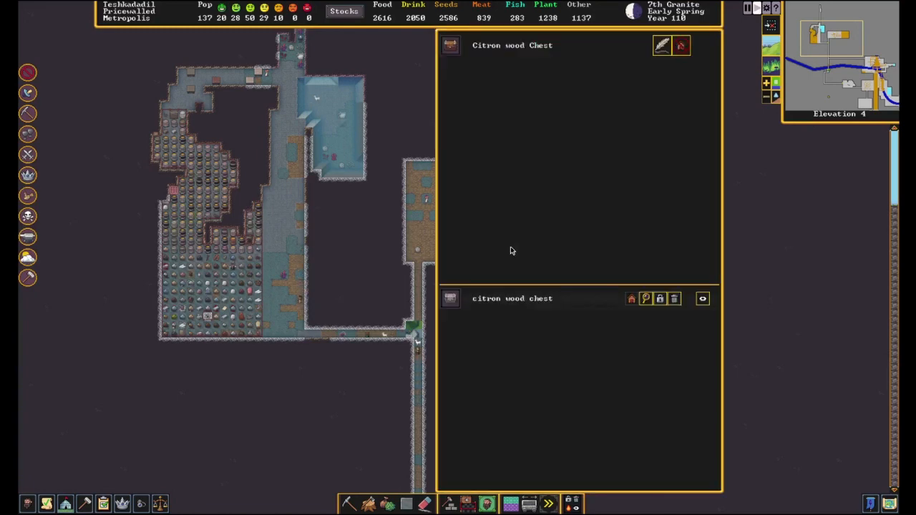
left_click(645, 299)
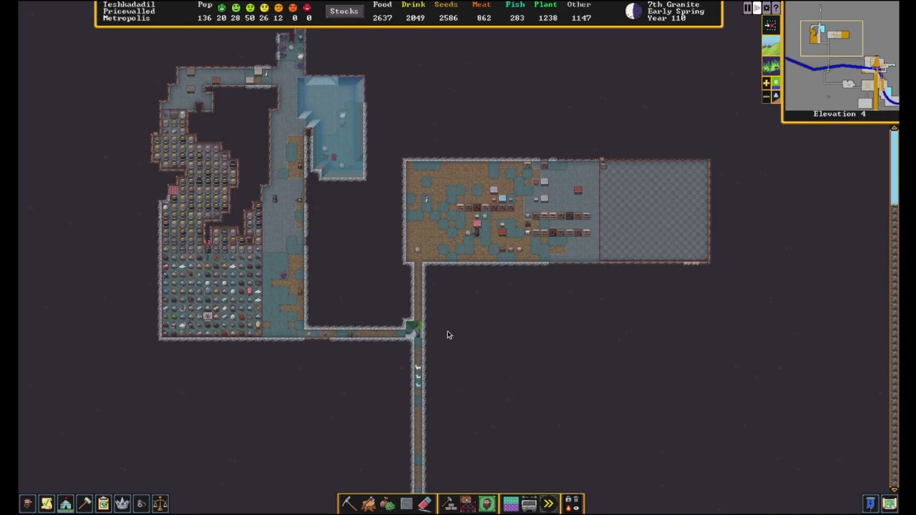
scroll("down", 3)
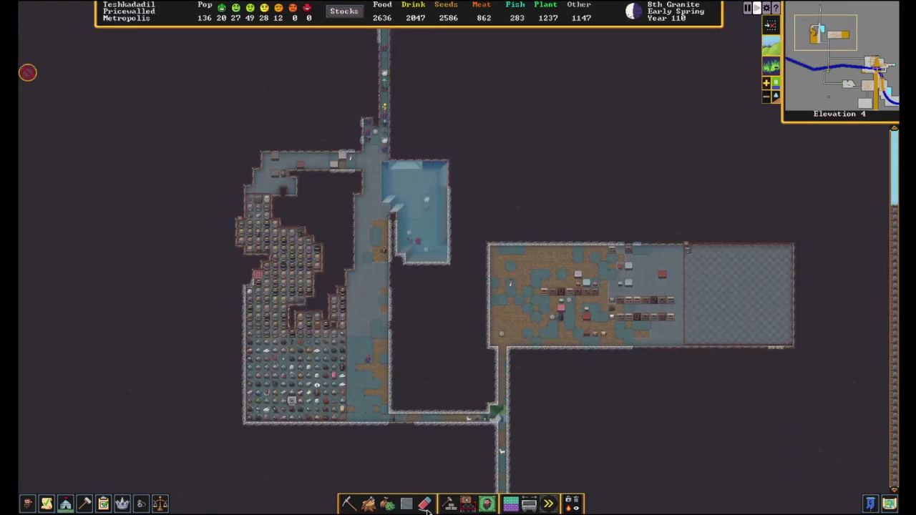
mouse_move(521, 447)
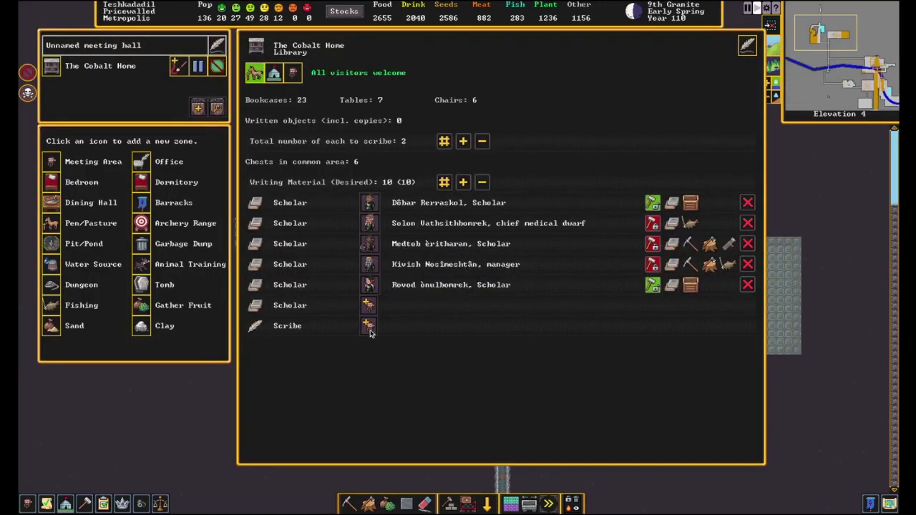
Open The Mechanical Library's details and view candidates for its empty Scholar slot.
left_click(368, 326)
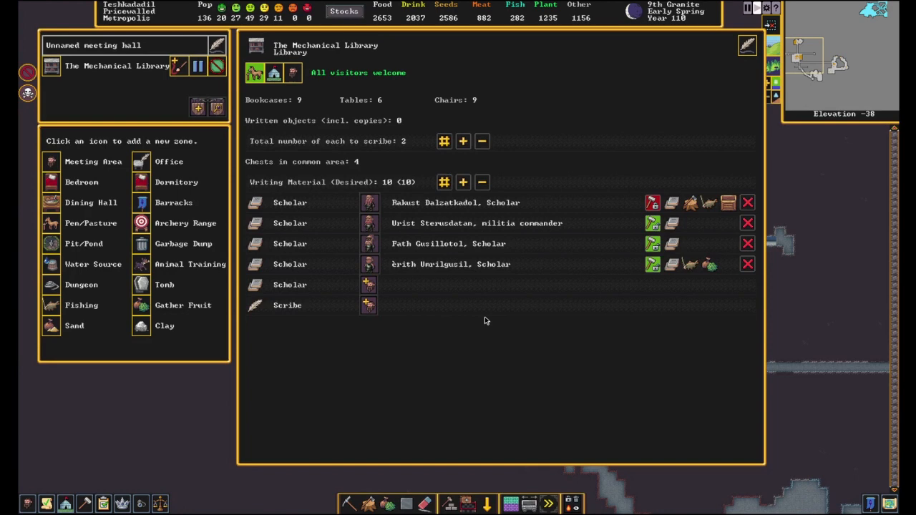
left_click(368, 285)
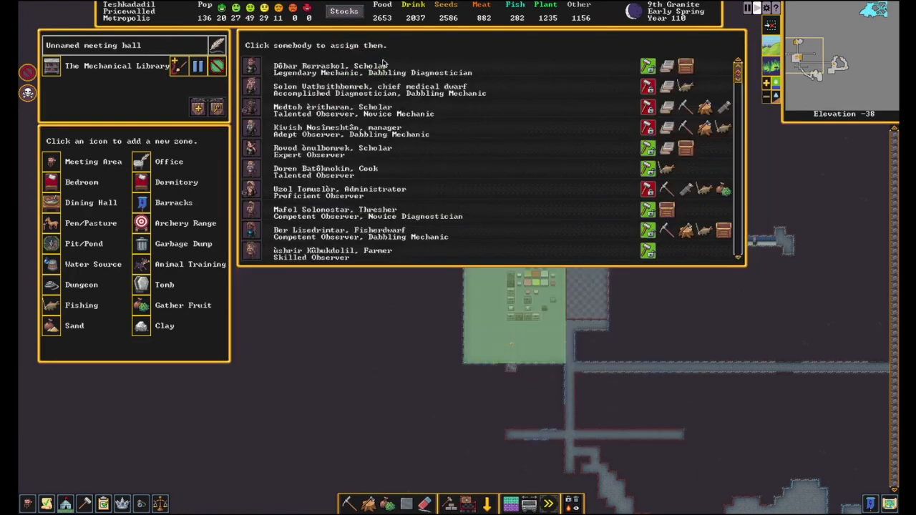
mouse_move(317, 97)
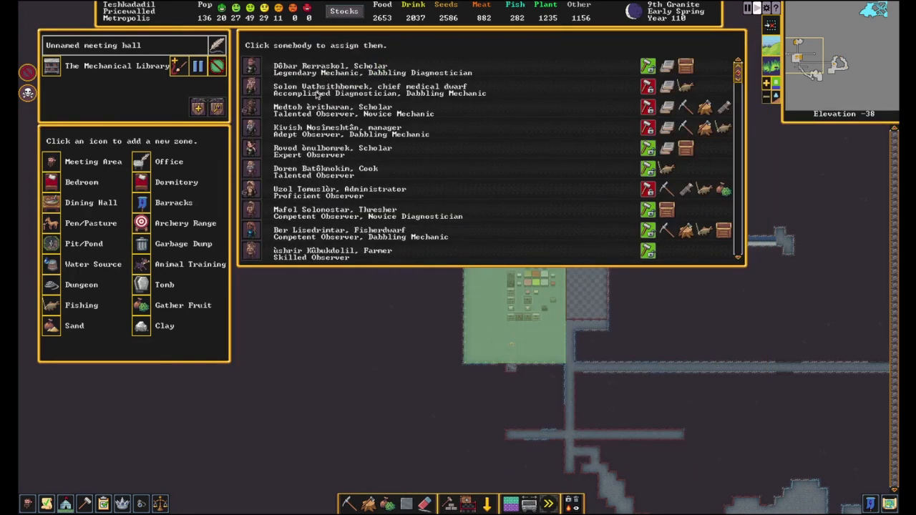
mouse_move(377, 239)
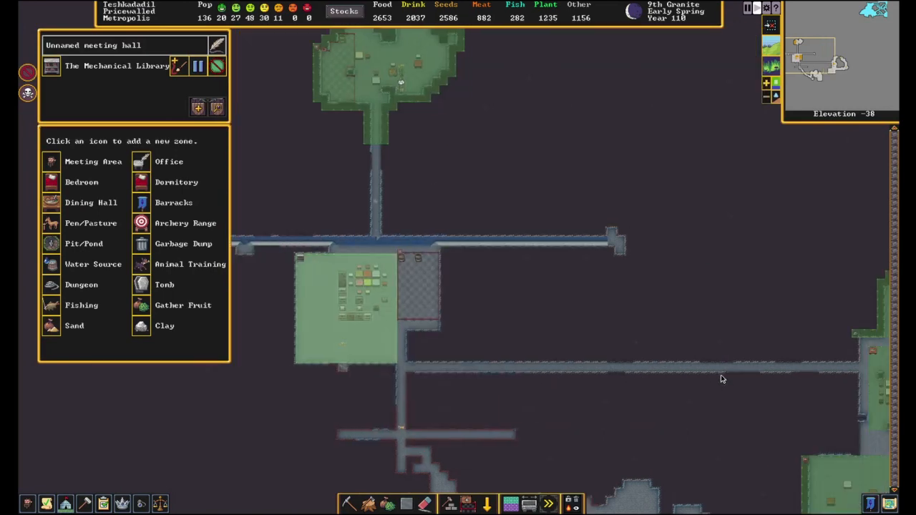
Scroll up through the fortress artifacts list.
scroll("up", 3)
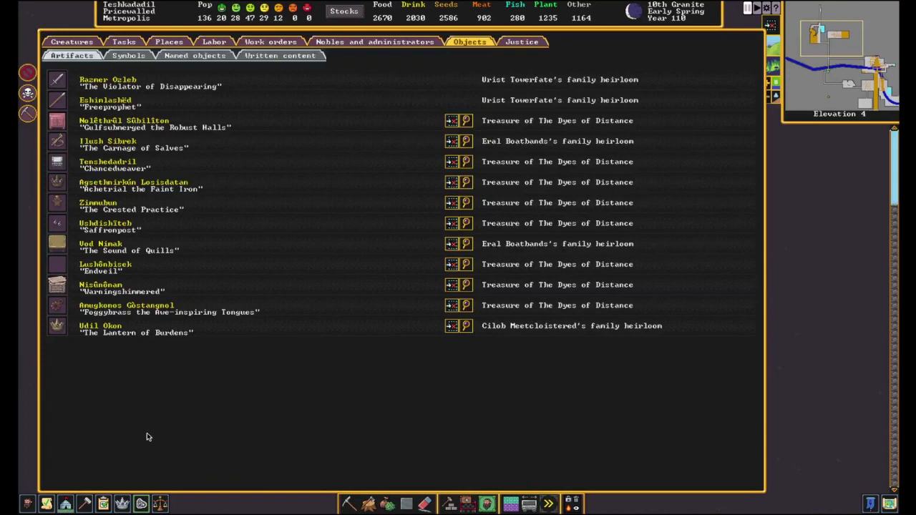
mouse_move(372, 84)
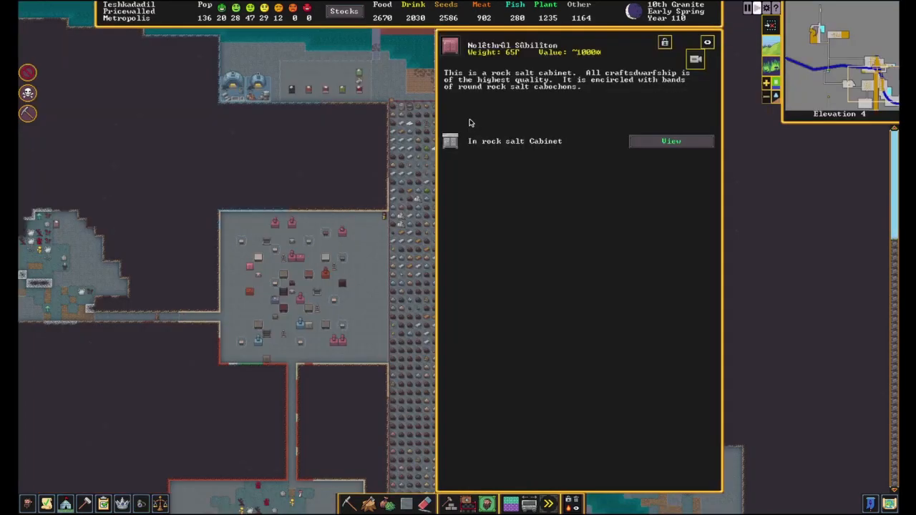
mouse_move(371, 162)
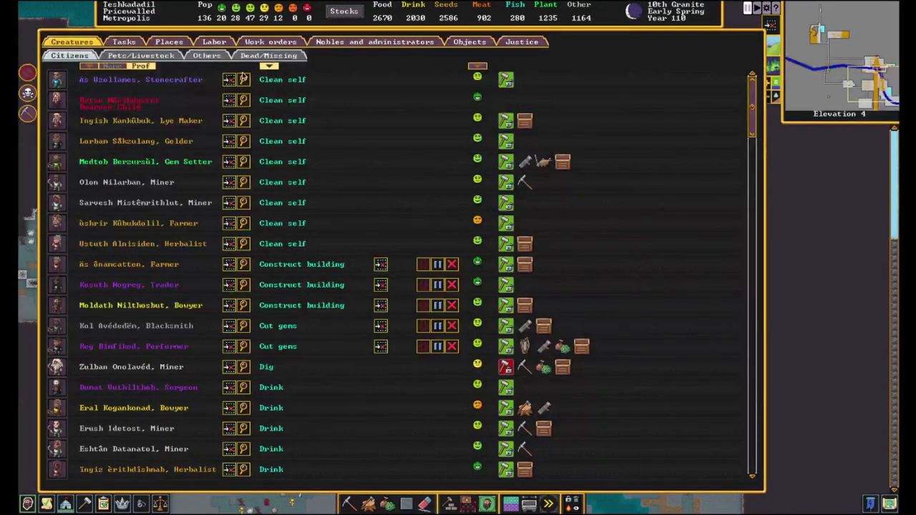
Find the philosopher in the citizen list and review their Rooms tab.
scroll("down", 3)
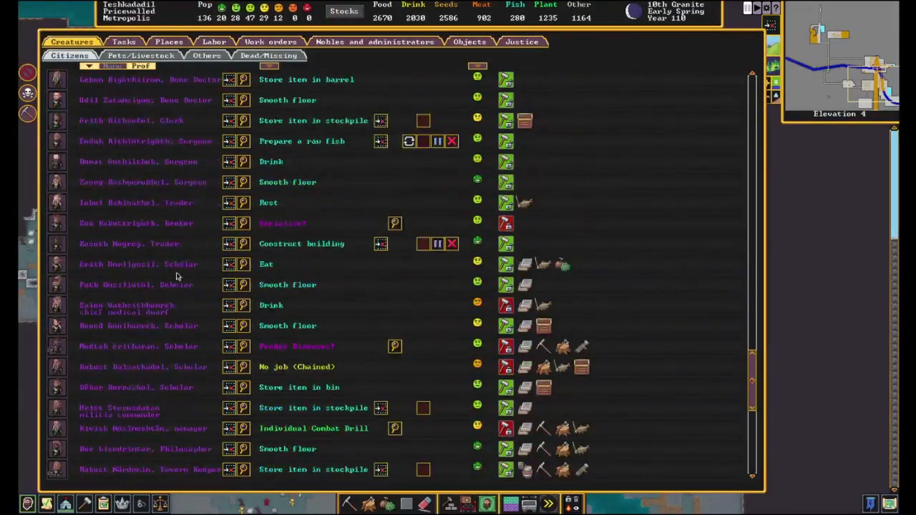
scroll("down", 3)
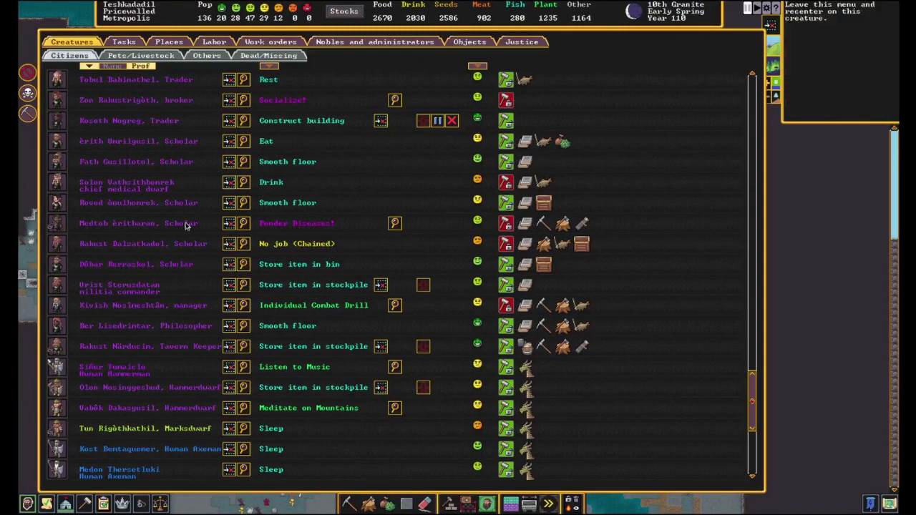
scroll("down", 3)
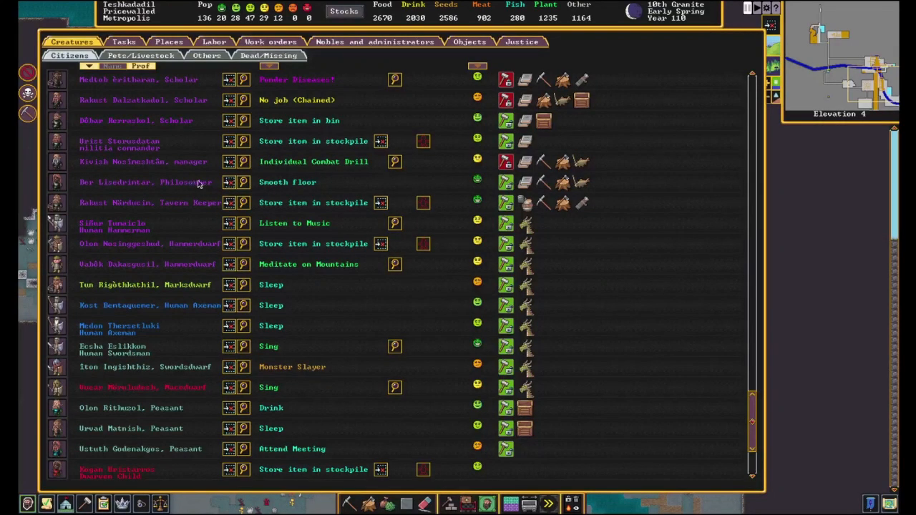
left_click(136, 181)
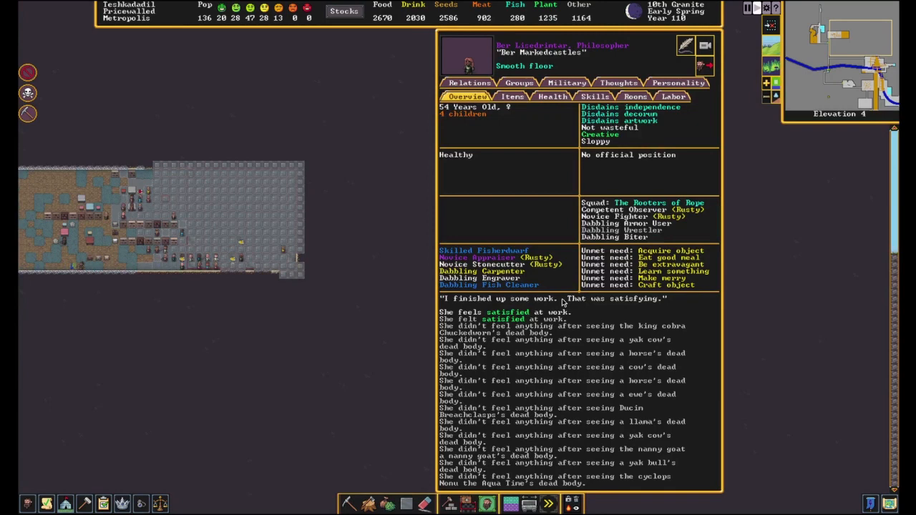
left_click(634, 97)
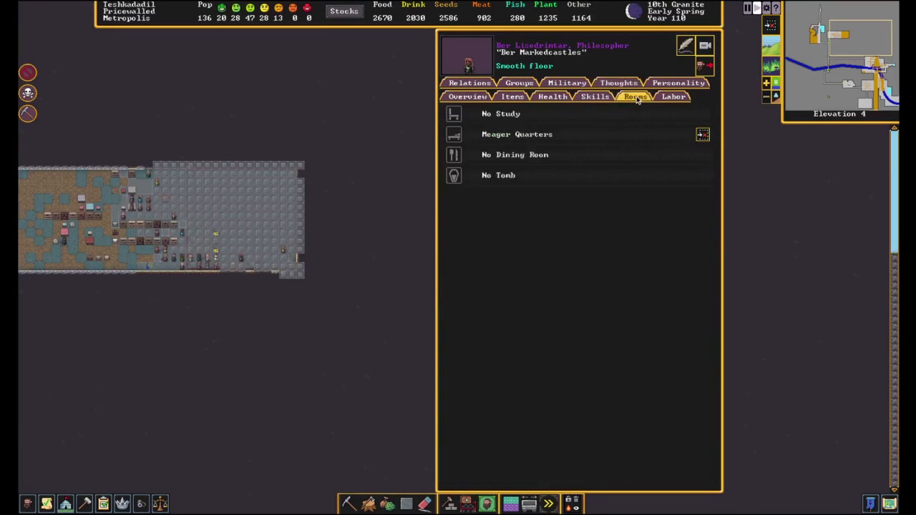
left_click(678, 83)
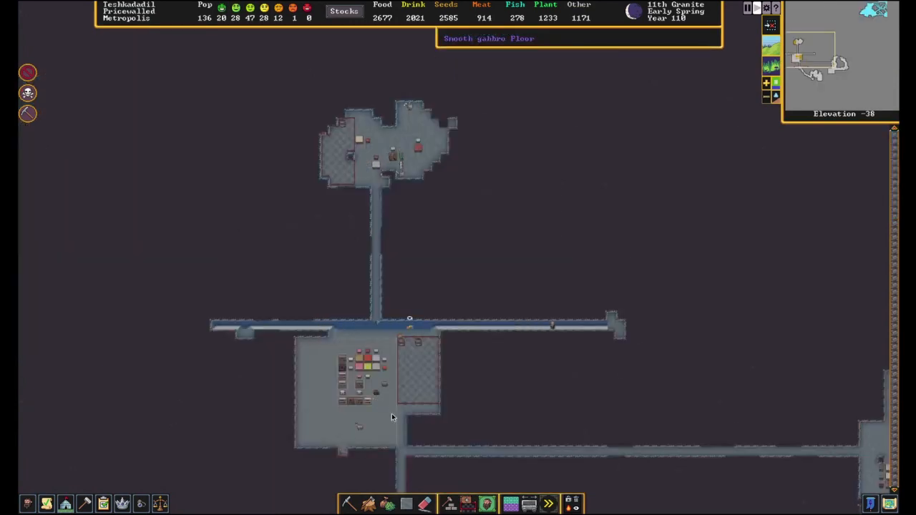
mouse_move(501, 389)
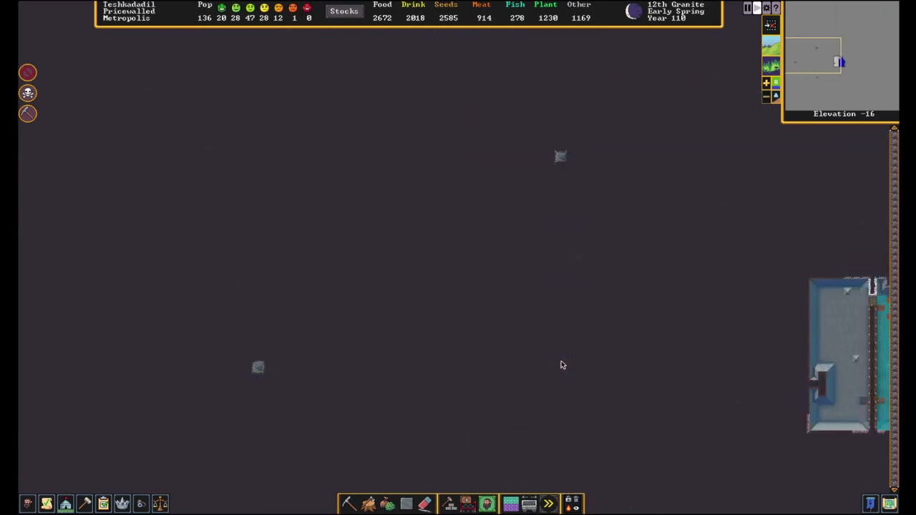
scroll("down", 3)
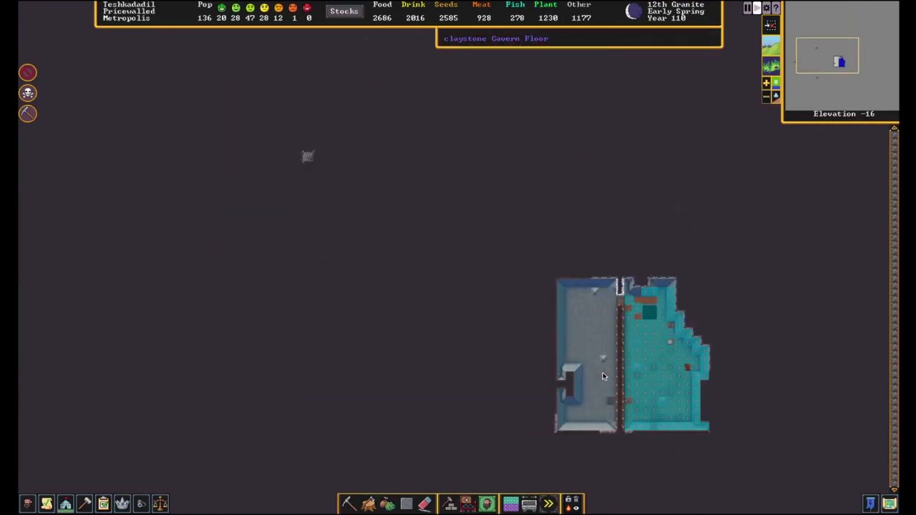
scroll("up", 3)
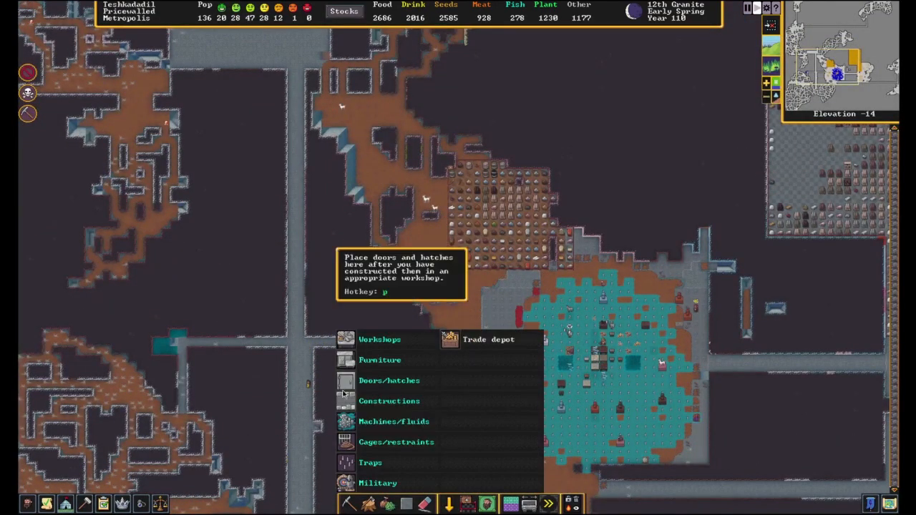
left_click(389, 401)
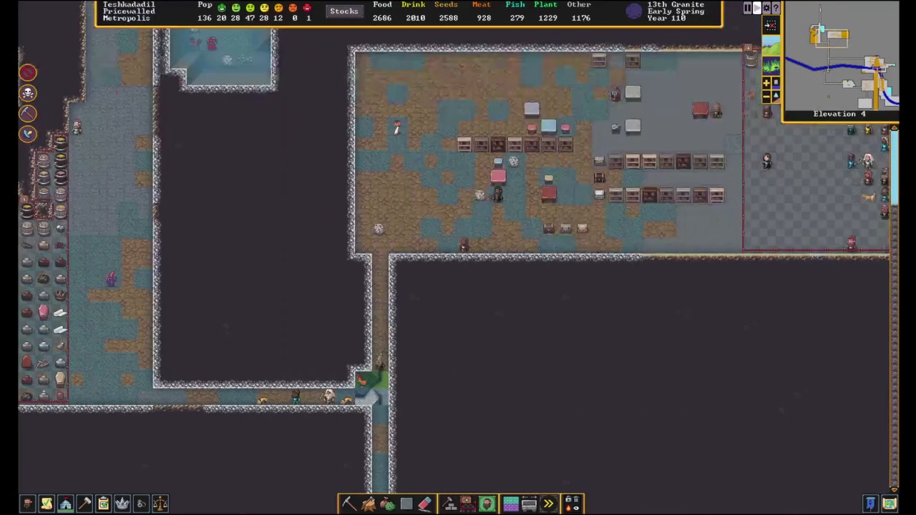
Build a vertical macadamia wood axle at the tunnel's dead end on elevation -4.
scroll("down", 3)
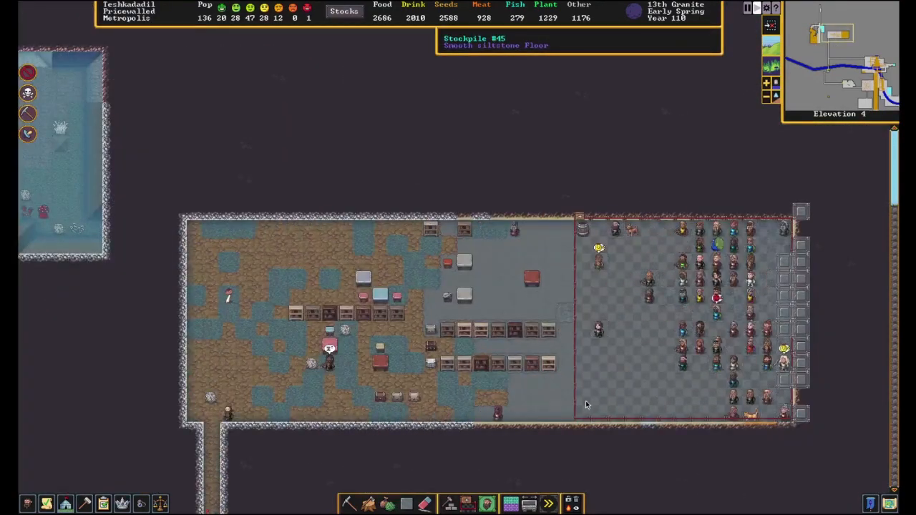
left_click(599, 249)
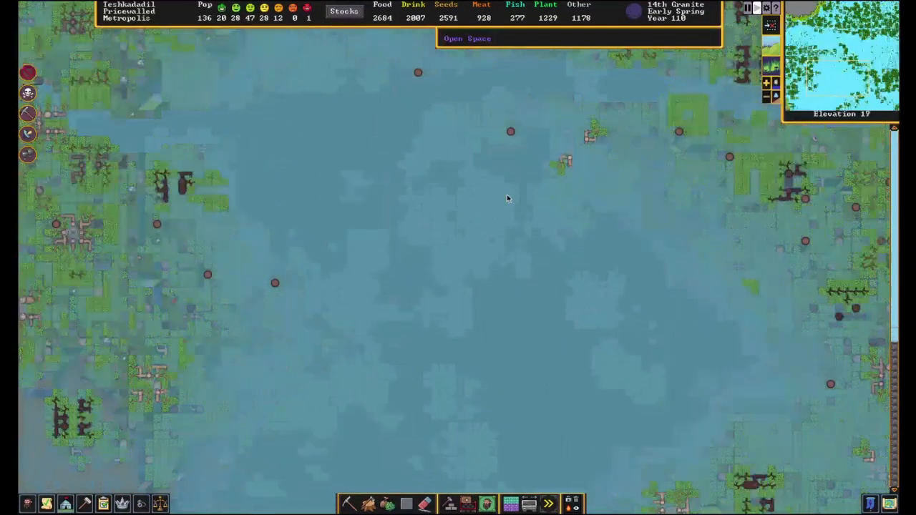
scroll("down", 3)
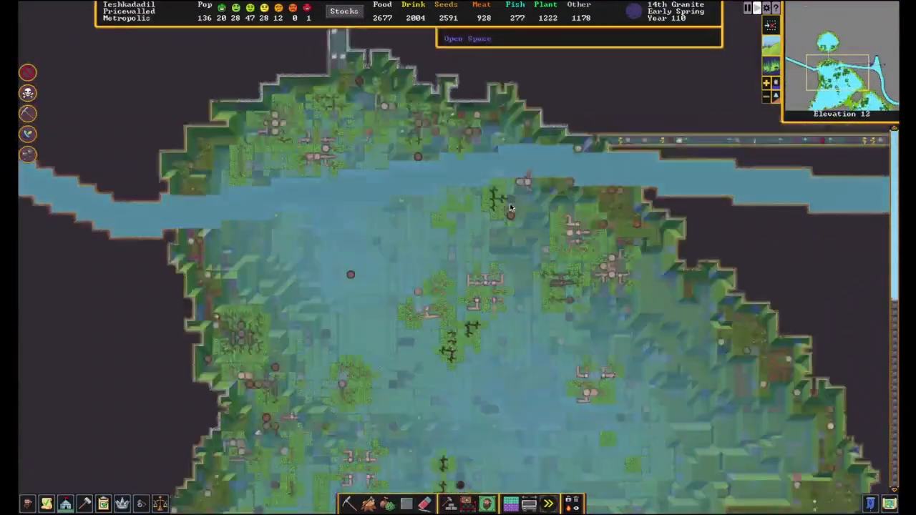
scroll("down", 3)
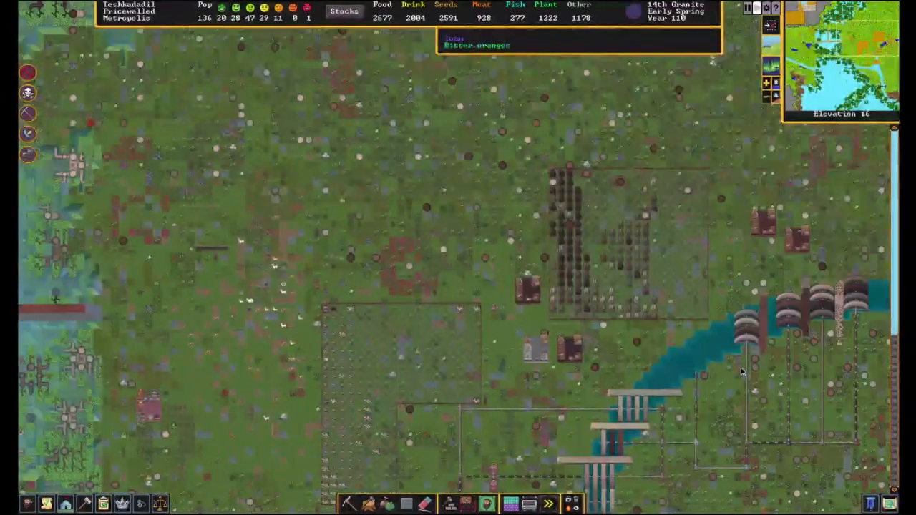
scroll("down", 3)
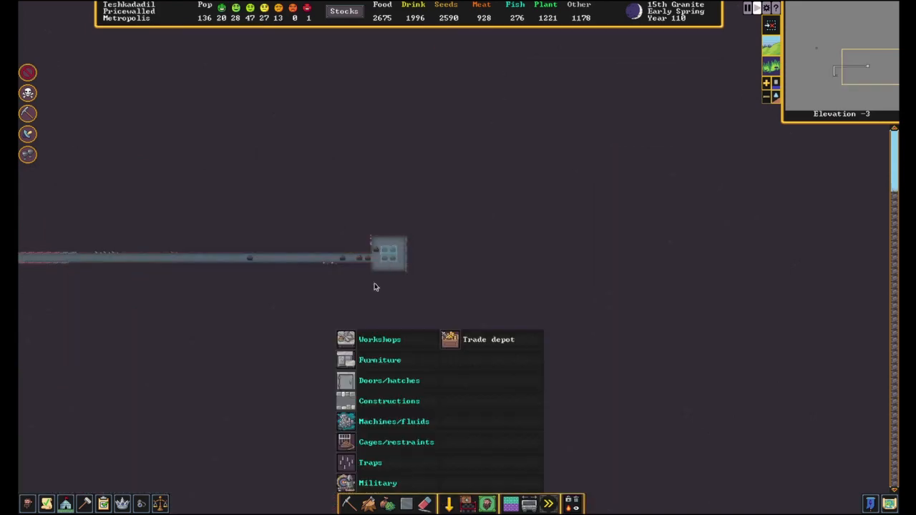
left_click(394, 422)
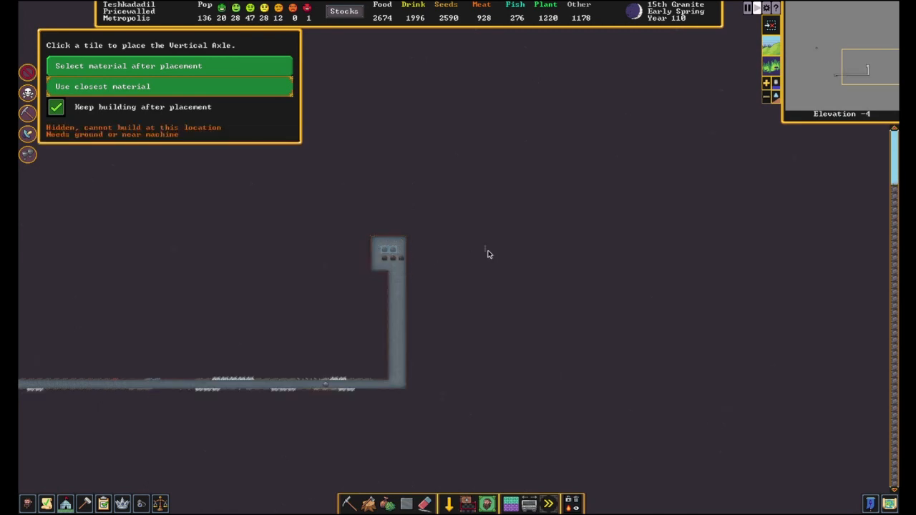
left_click(389, 254)
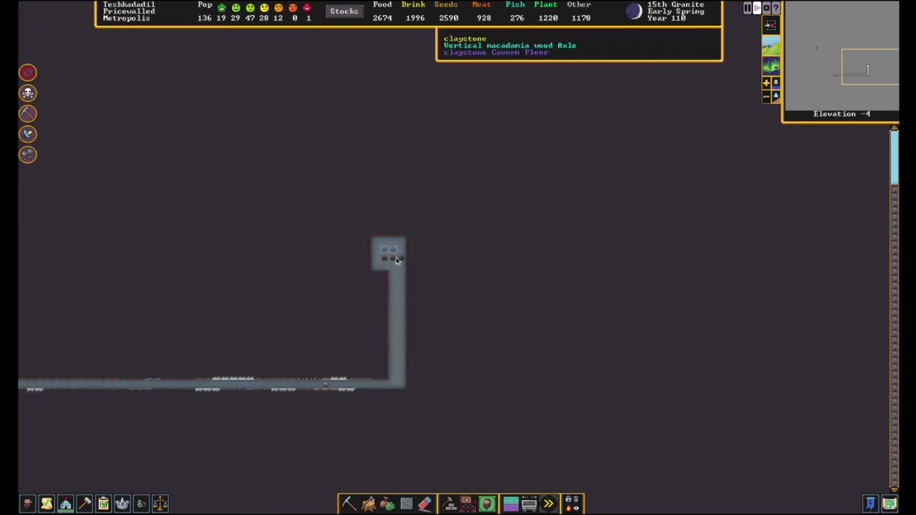
left_click(389, 251)
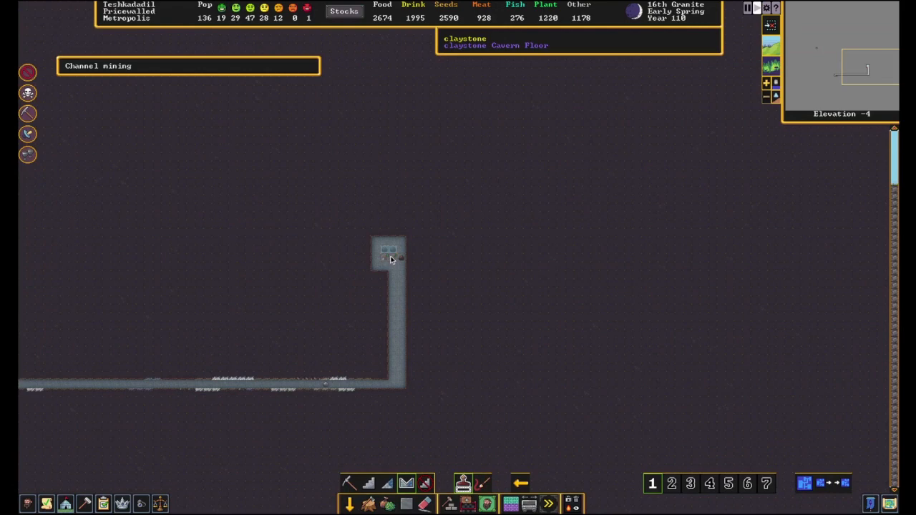
Scroll down to elevation -6 below the axle's tunnel with channel mining selected.
scroll("down", 3)
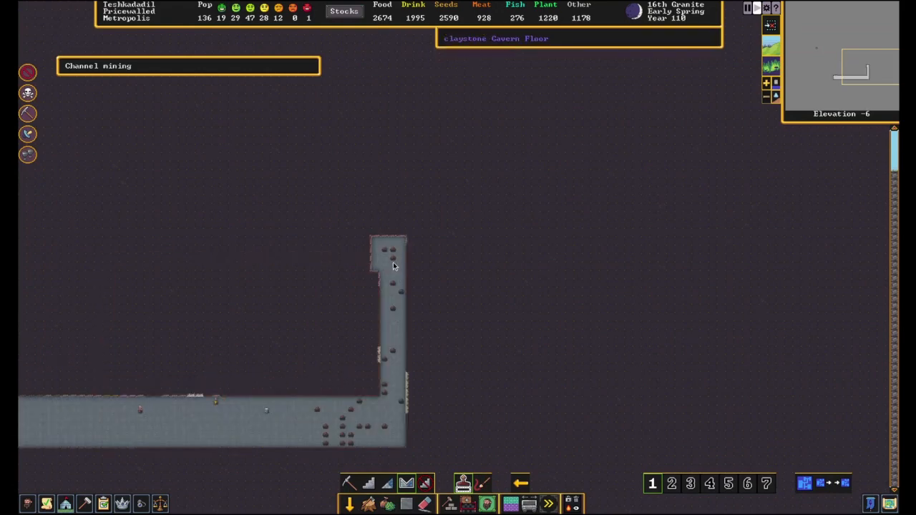